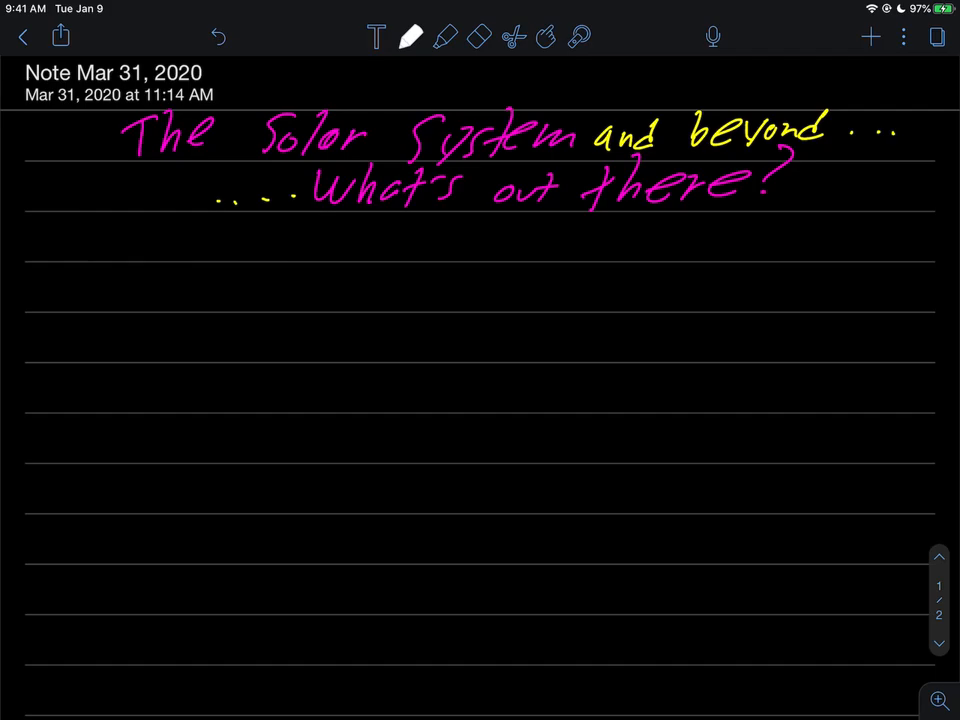
Step: Handwrite the question 'what might you see?' and begin item 1 with 'planets:'
left_click_drag(130, 240, 225, 235)
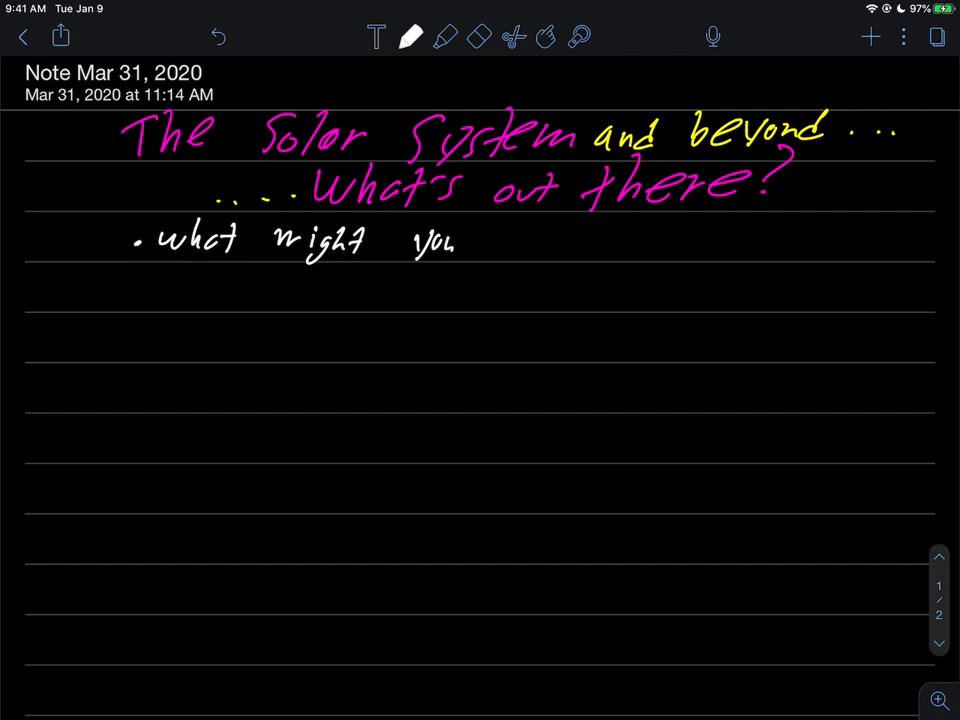
left_click_drag(480, 240, 560, 245)
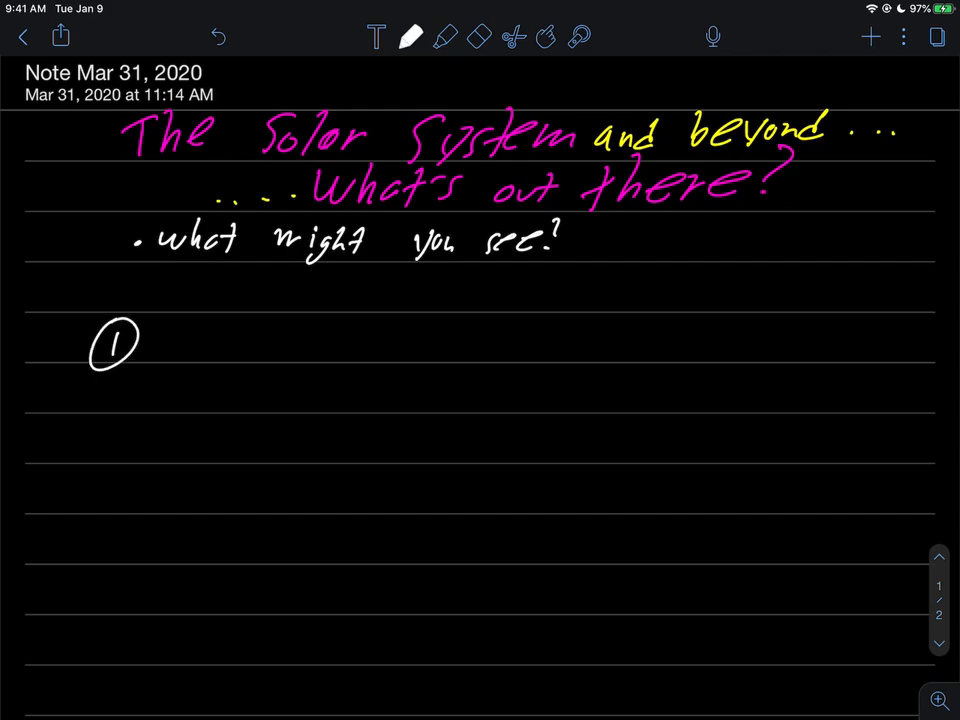
left_click_drag(155, 330, 195, 360)
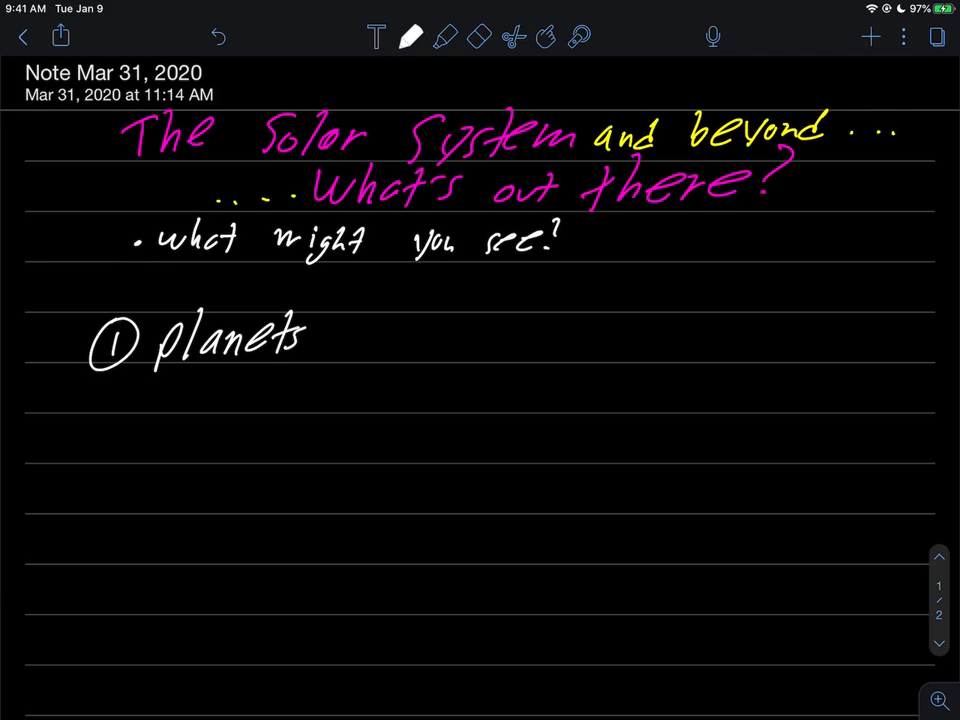
type(": r")
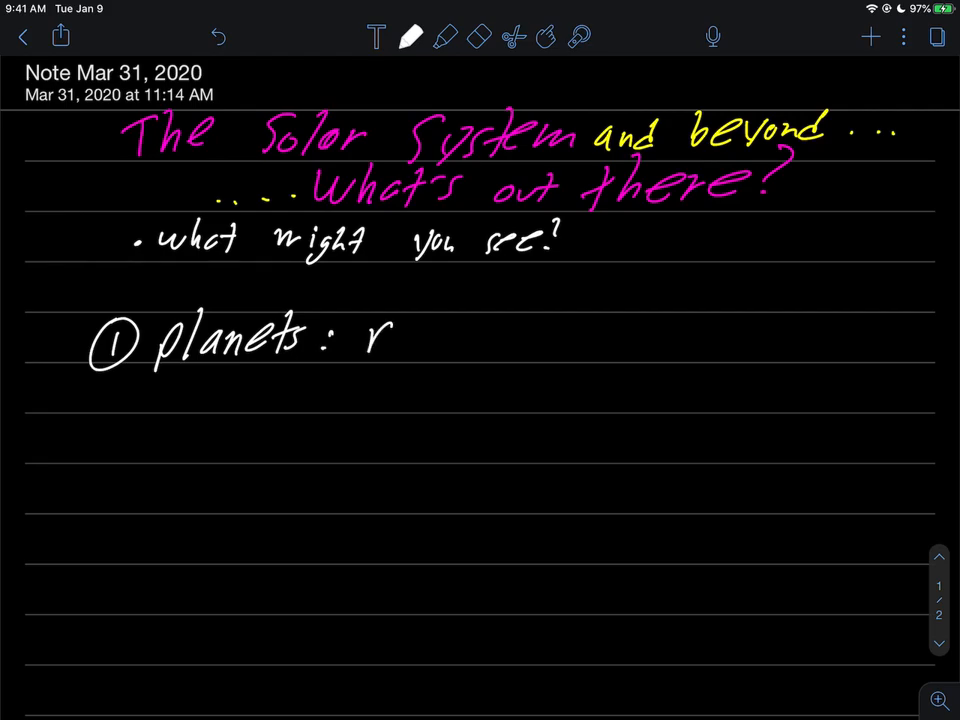
Step: Add 'round | cleared path', underline 'cleared path', and start a circled 2
left_click_drag(390, 335, 480, 335)
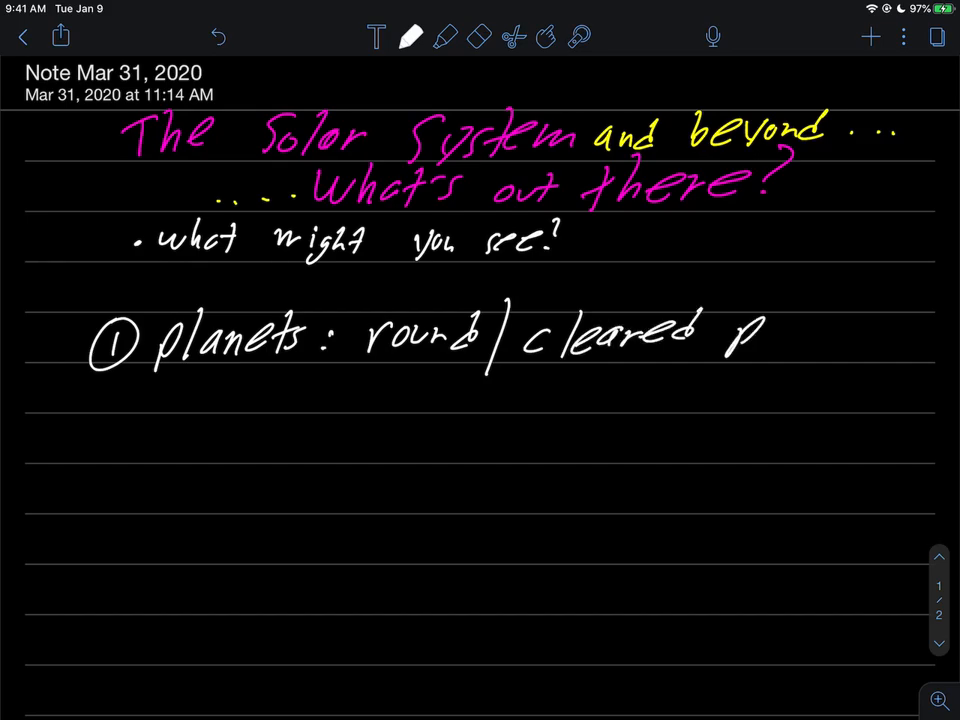
left_click_drag(730, 345, 835, 330)
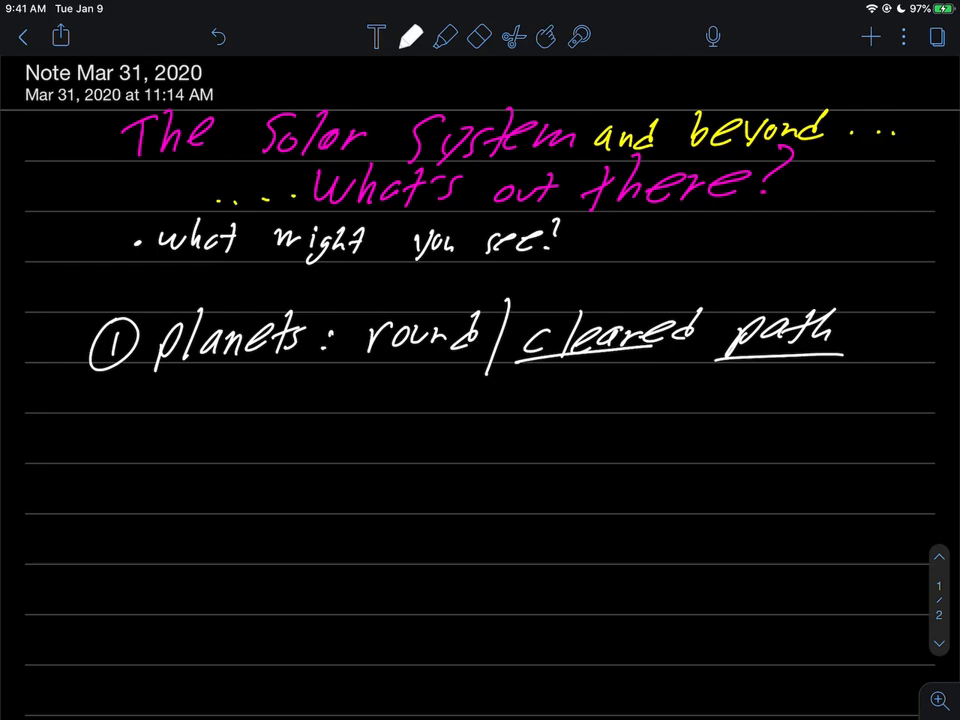
left_click_drag(90, 420, 115, 460)
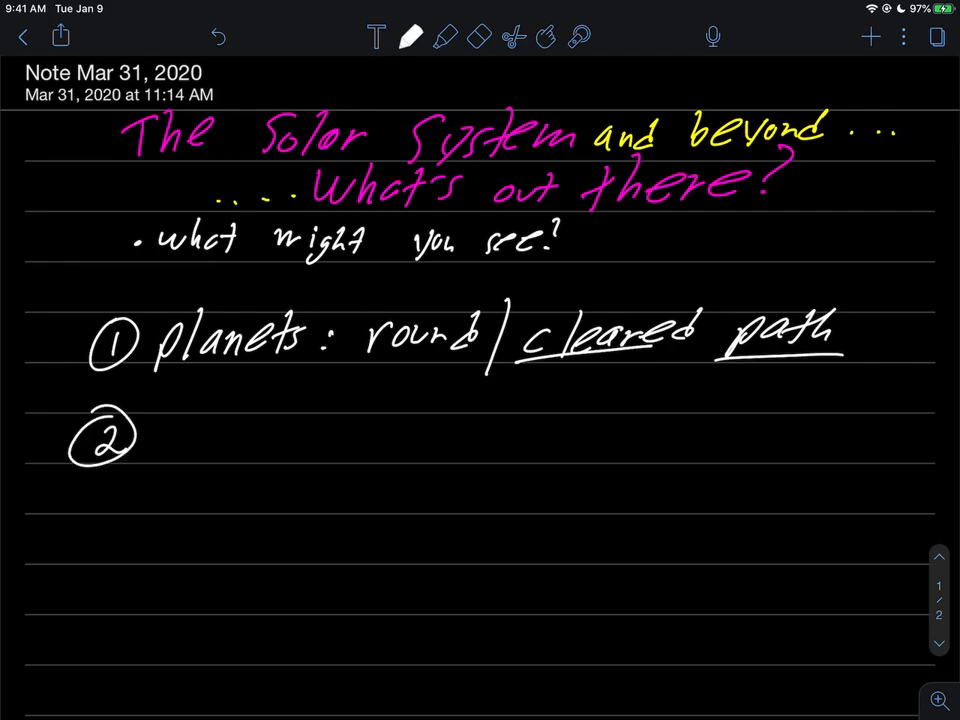
Step: Write item 2 as 'Star: self-luminous, ball of gas'
left_click_drag(170, 420, 185, 455)
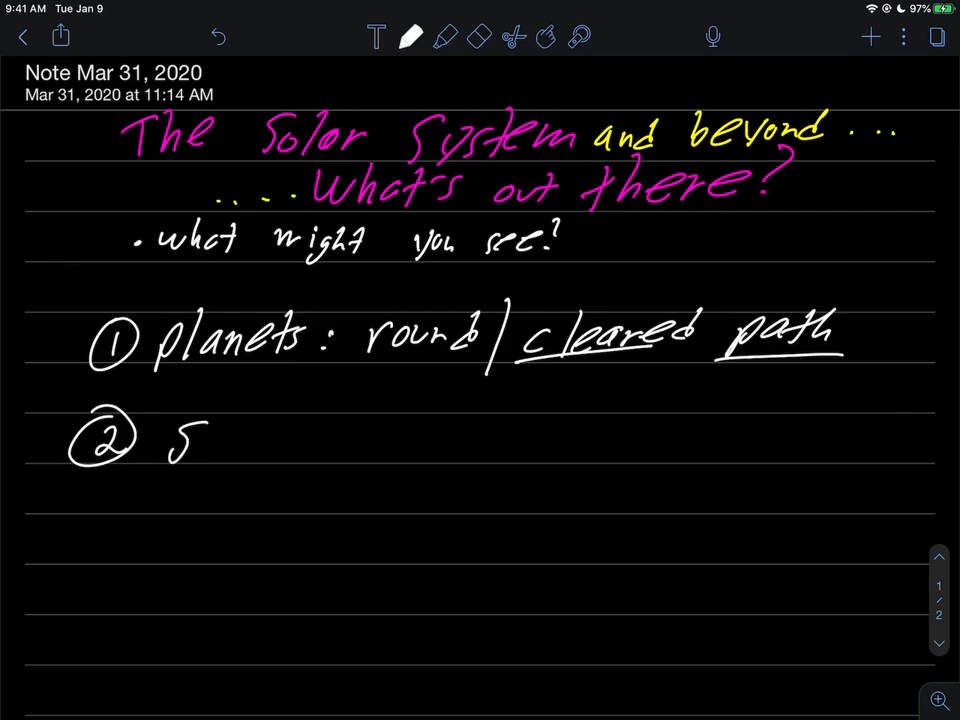
left_click_drag(205, 430, 290, 445)
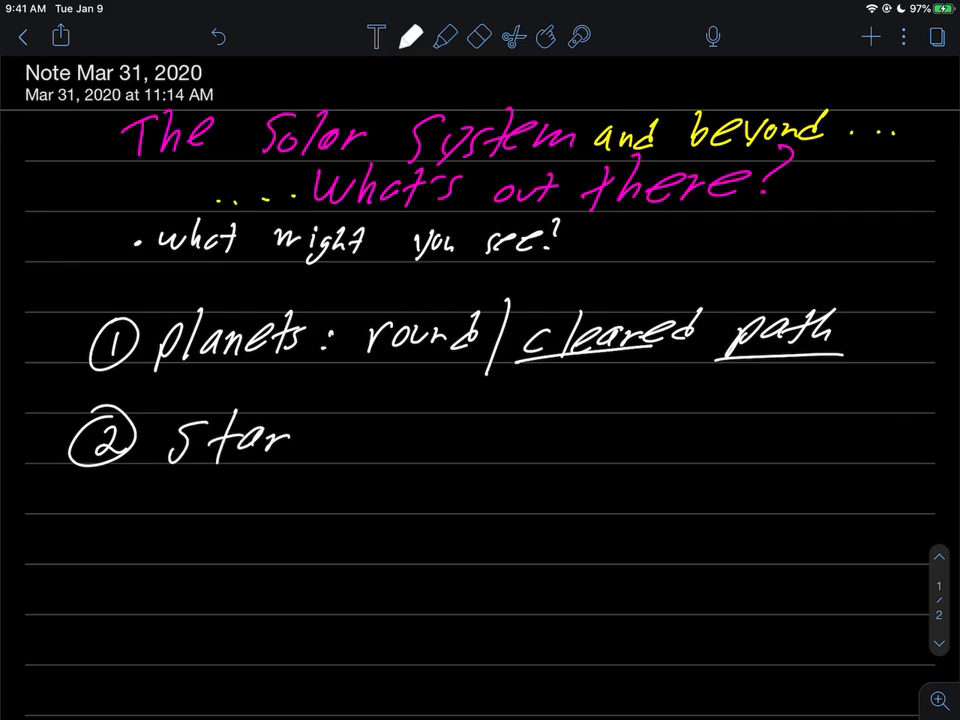
type(": se")
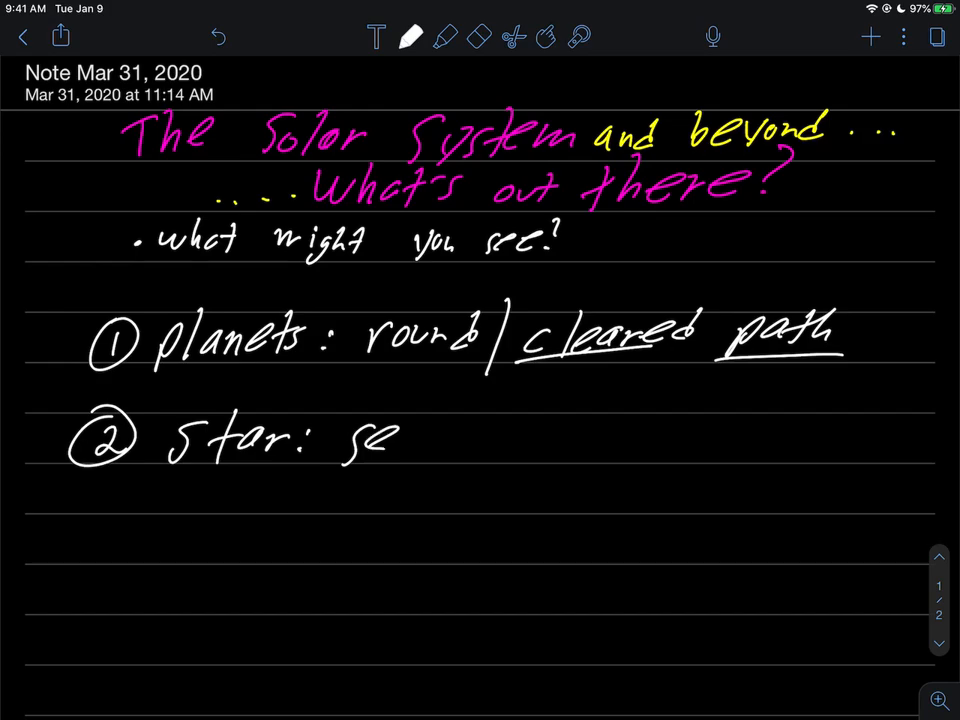
left_click_drag(400, 435, 530, 440)
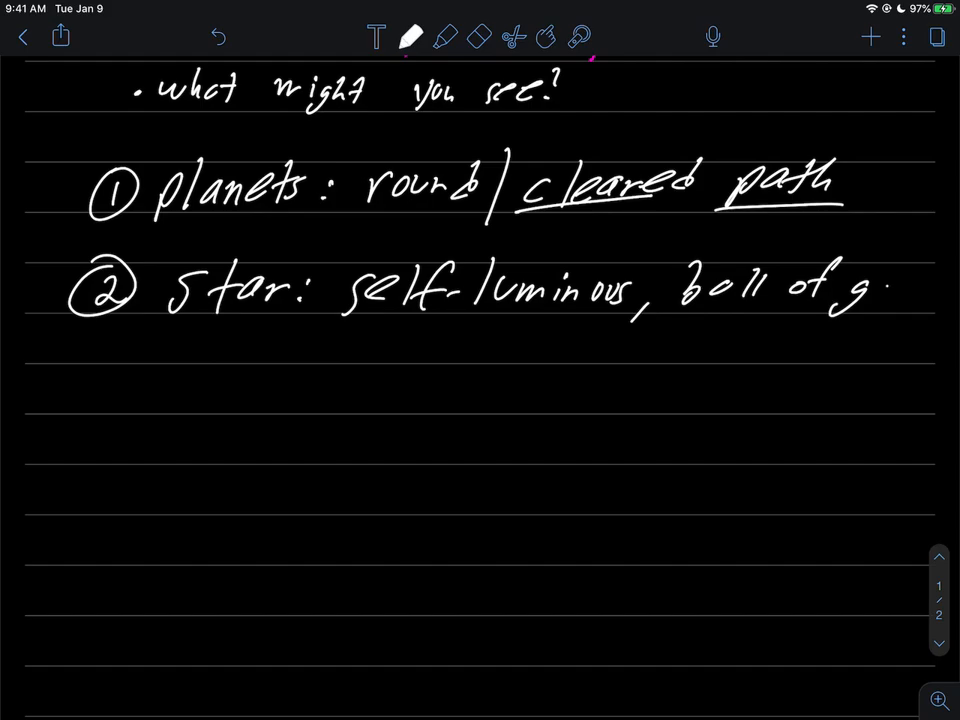
Step: Circle number 3 and write 'Galaxy: billions of stars'
left_click_drag(870, 285, 895, 300)
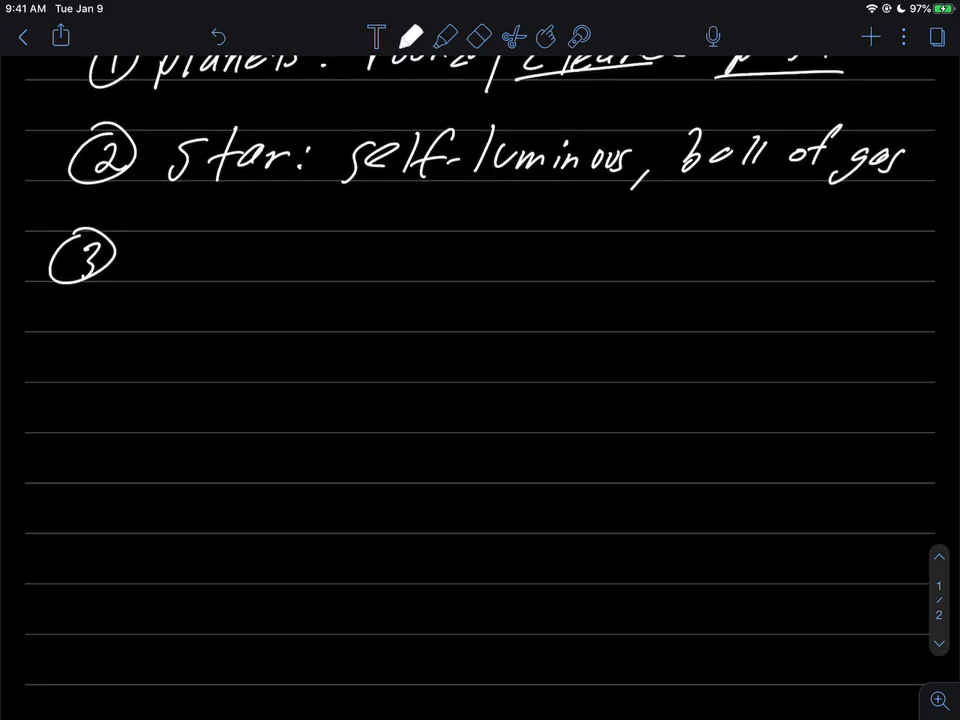
left_click_drag(180, 270, 235, 240)
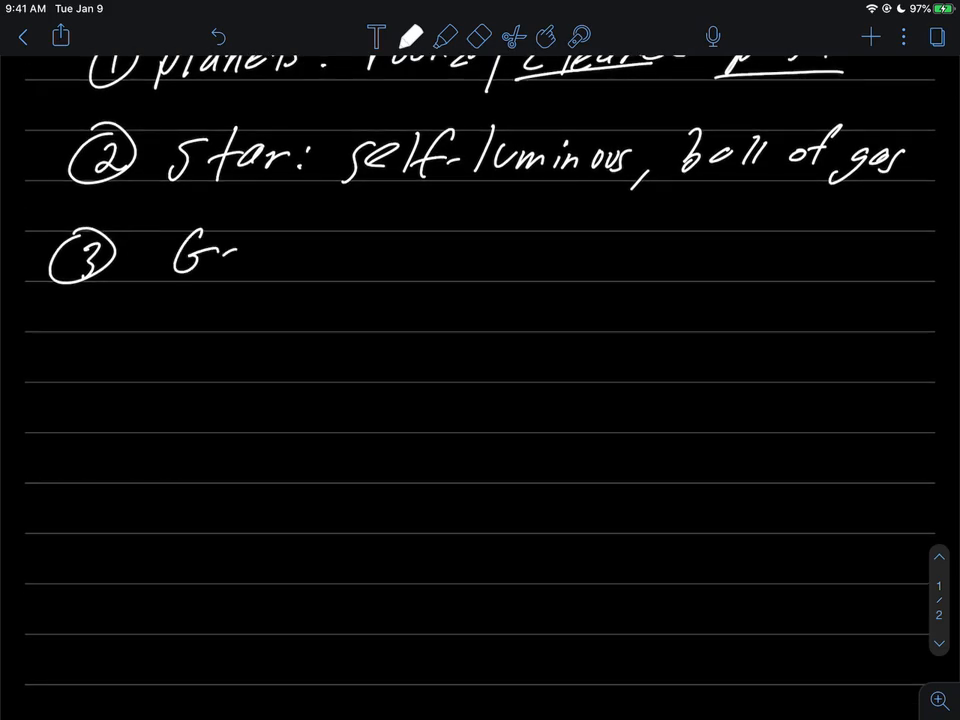
type("alaxy")
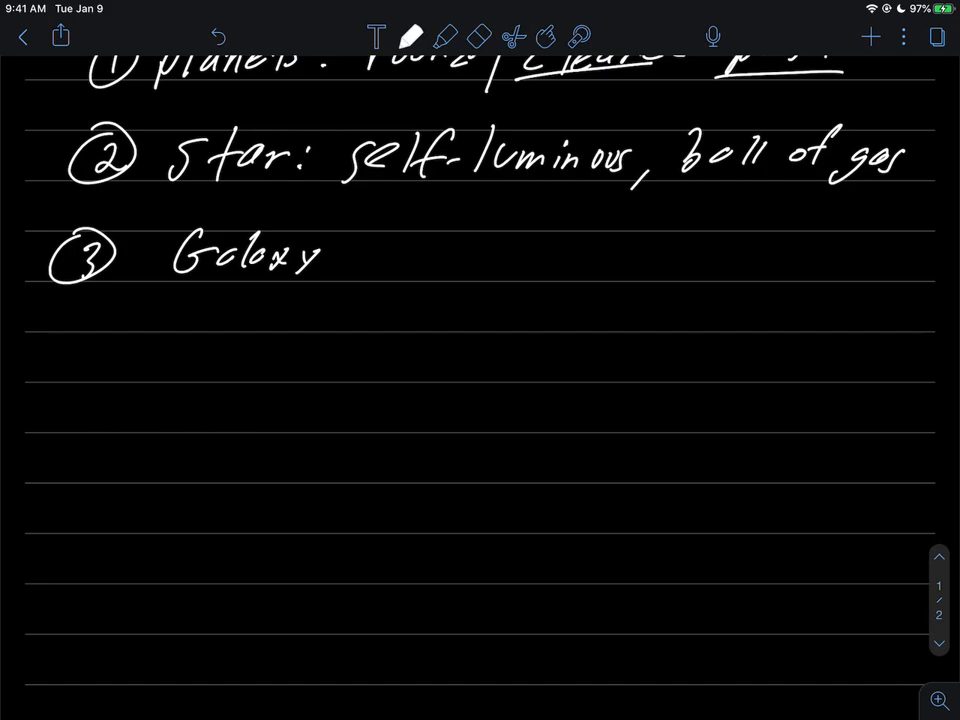
left_click_drag(340, 255, 395, 250)
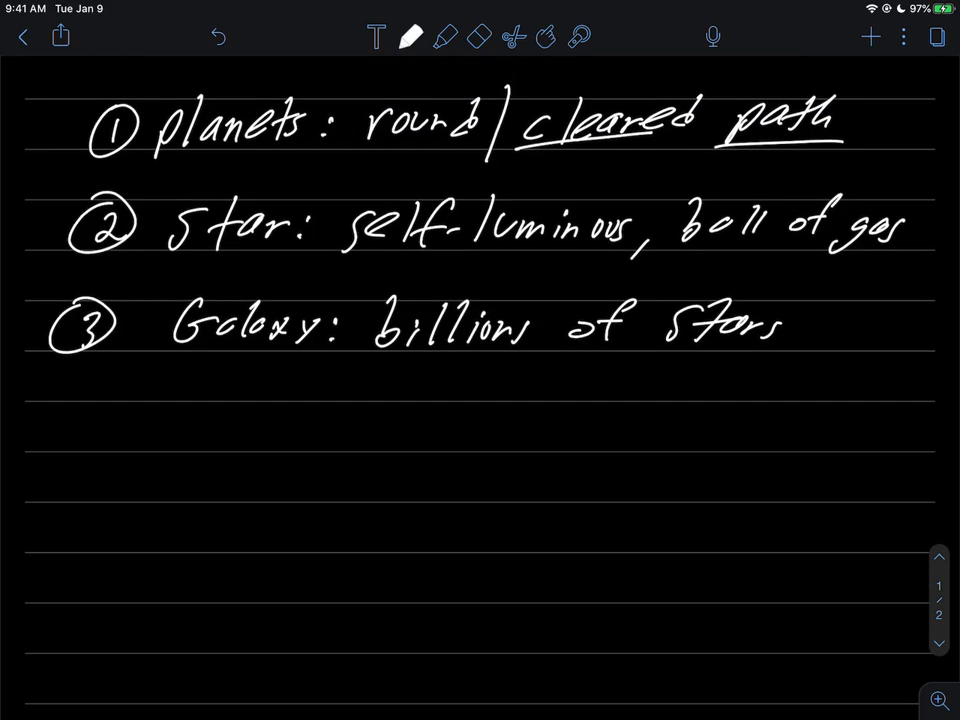
Step: In orange, brace items 2 and 3, underline 'self-luminous', and insert 'collection of'
left_click(409, 37)
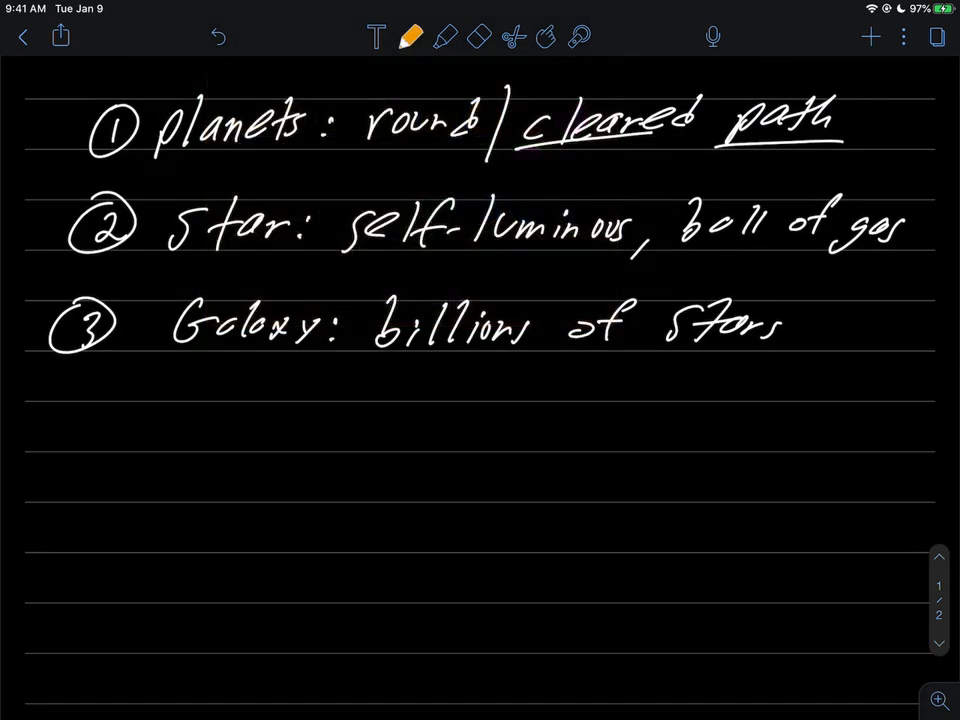
left_click_drag(155, 195, 155, 350)
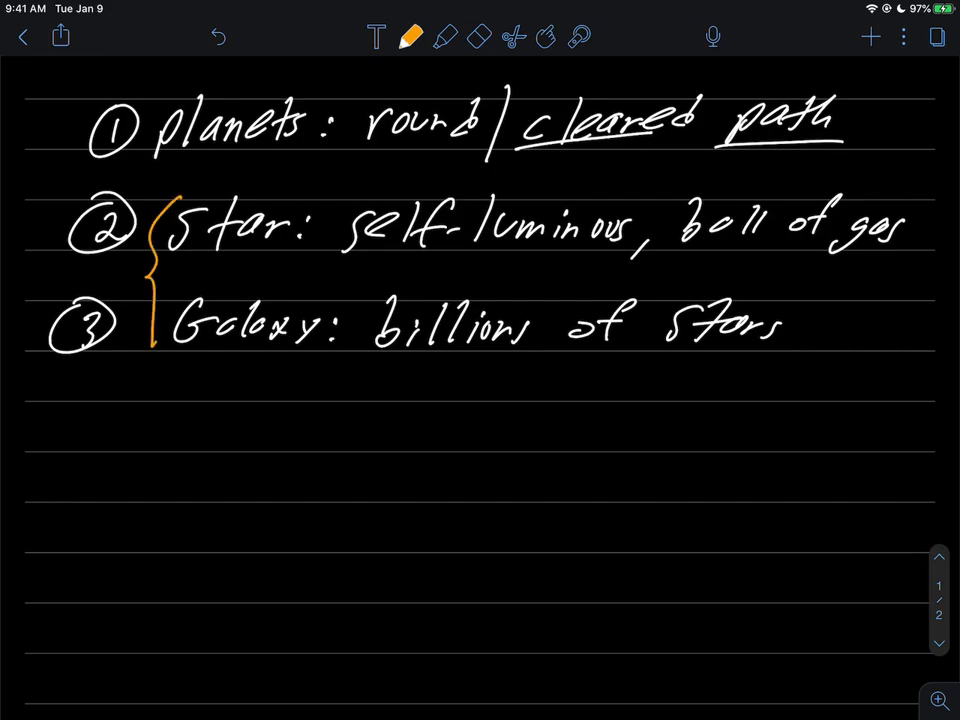
left_click_drag(345, 258, 575, 252)
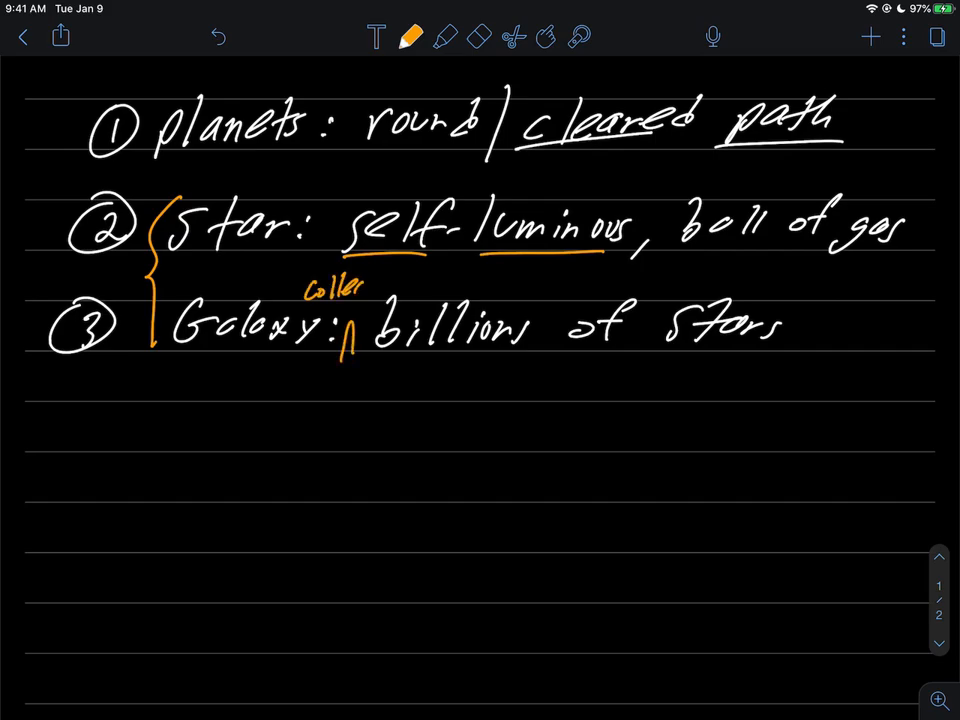
type("collection of")
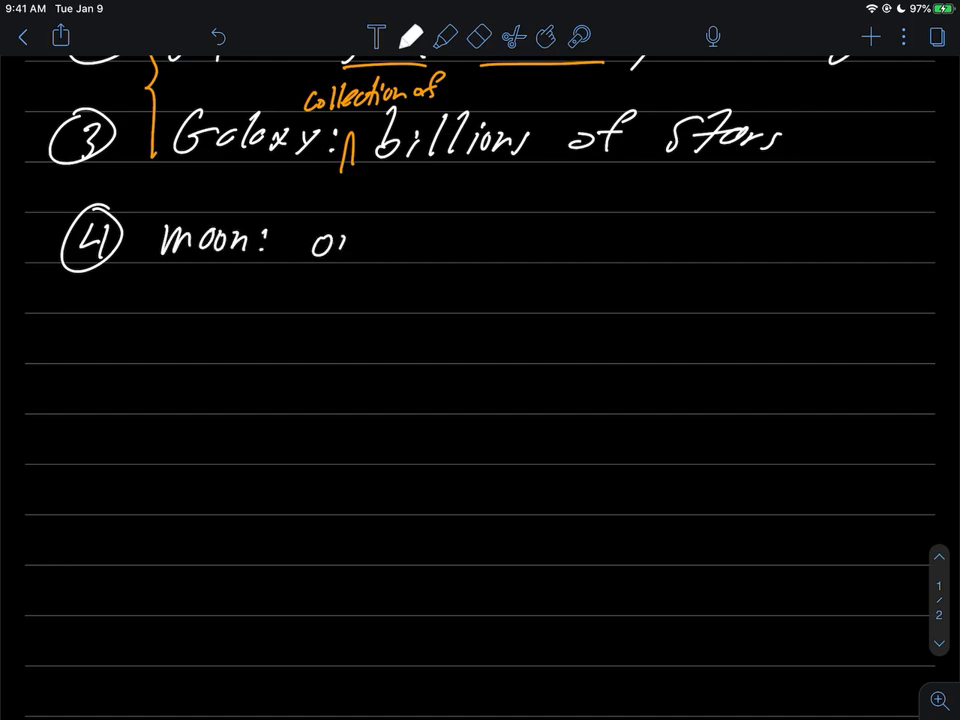
Step: Finish the moon definition about orbiting a planet and add a green 'The moon' note
type("orbits a pla")
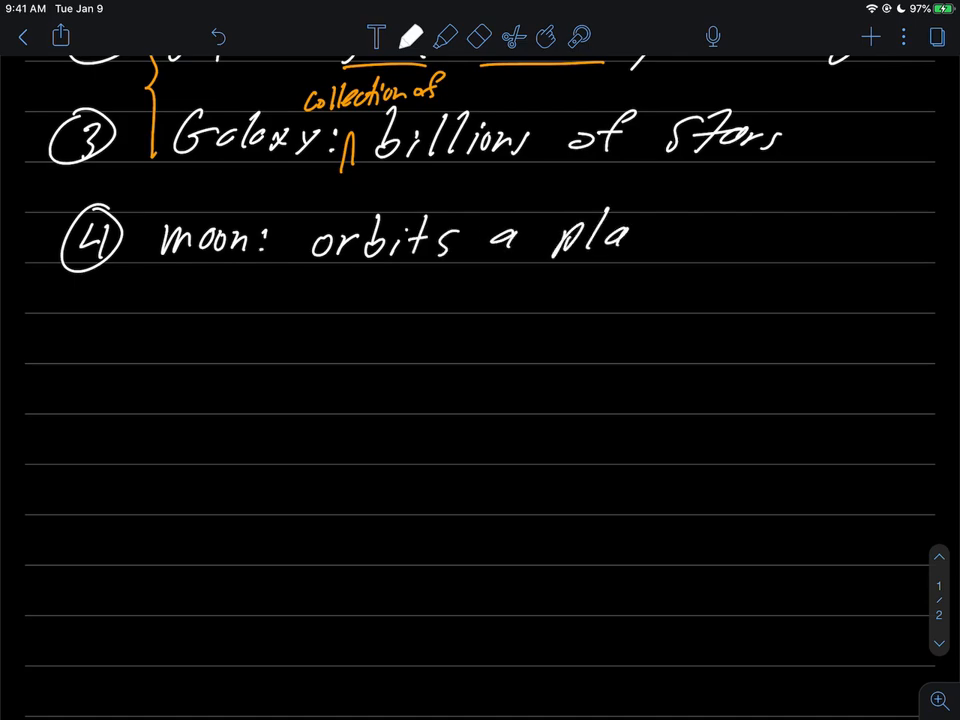
type("net")
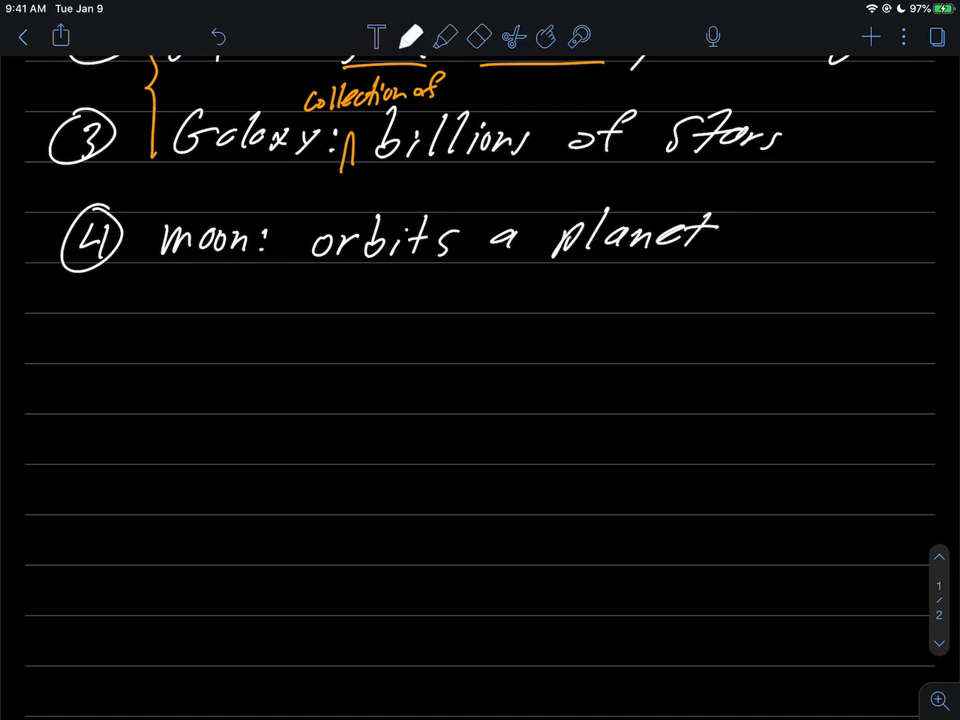
left_click(411, 37)
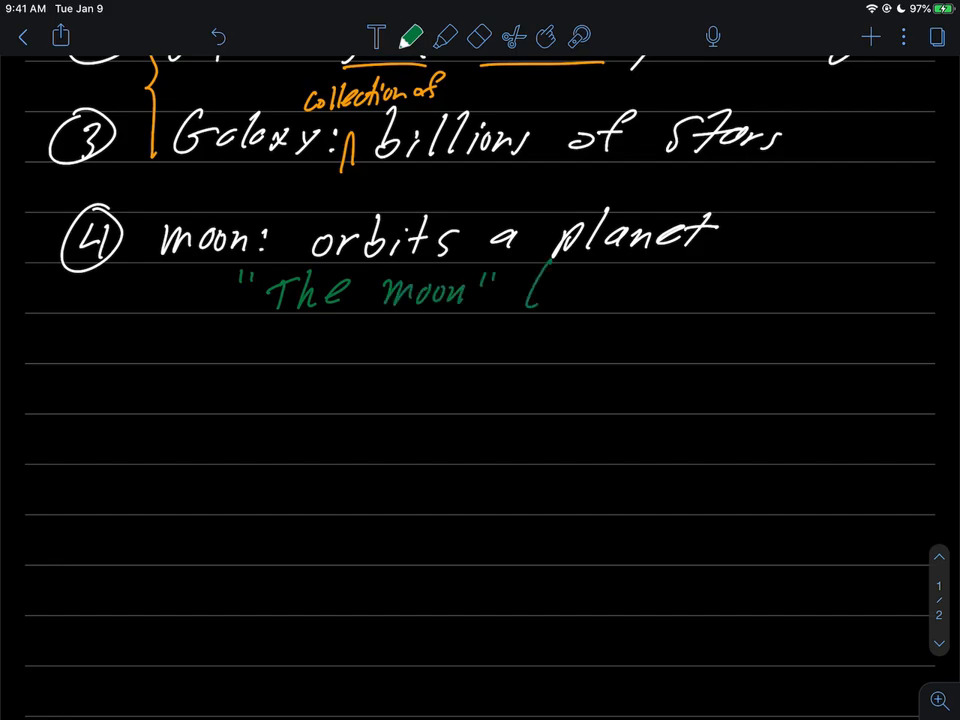
left_click_drag(540, 290, 620, 290)
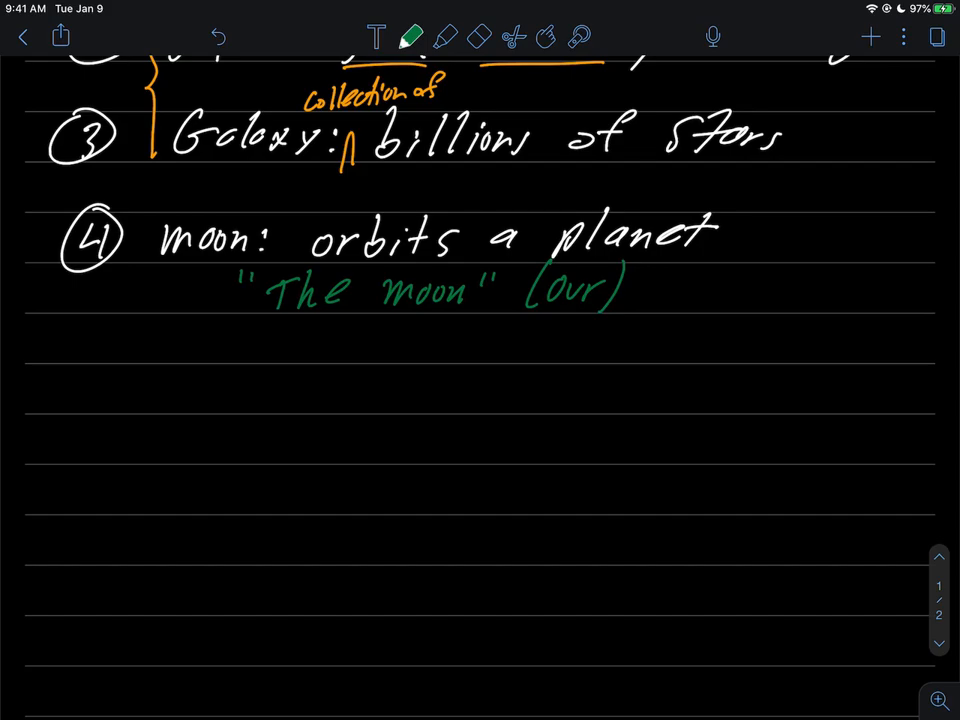
Step: Write 'Jupiter: 67+ moons' and 'Mars: 2 moons' under the moon entry
left_click_drag(205, 335, 255, 315)
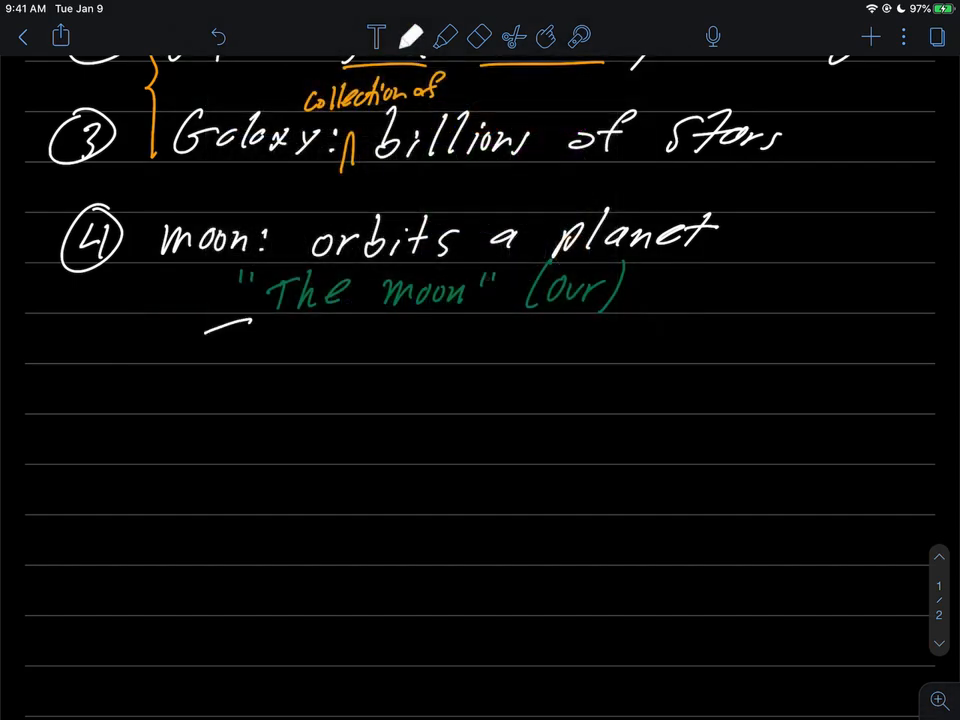
left_click_drag(205, 345, 340, 345)
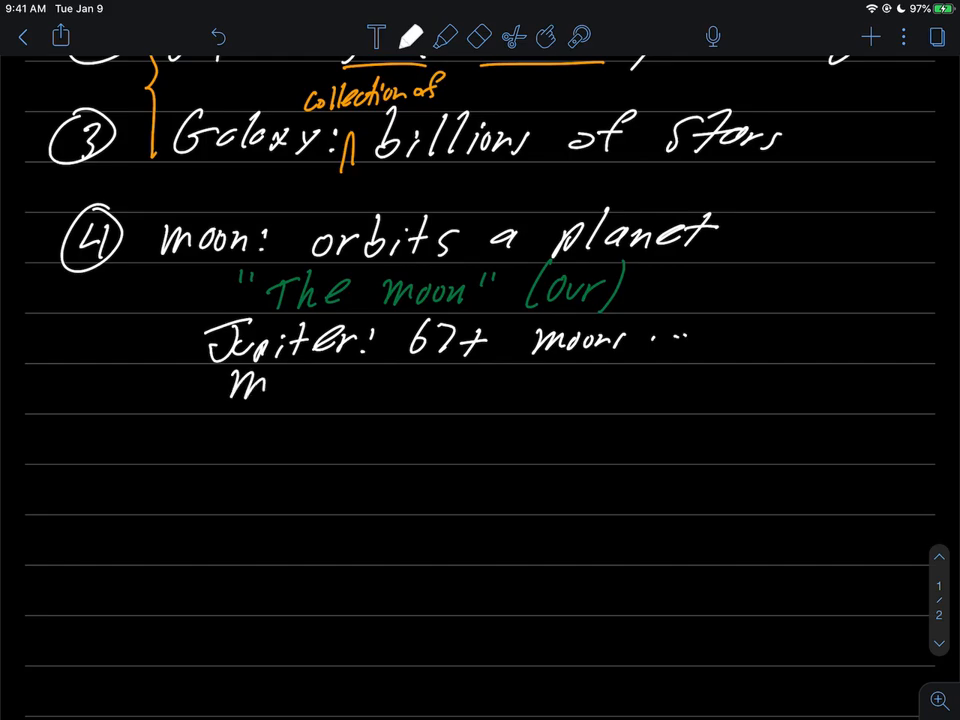
type("Mars: 2 m")
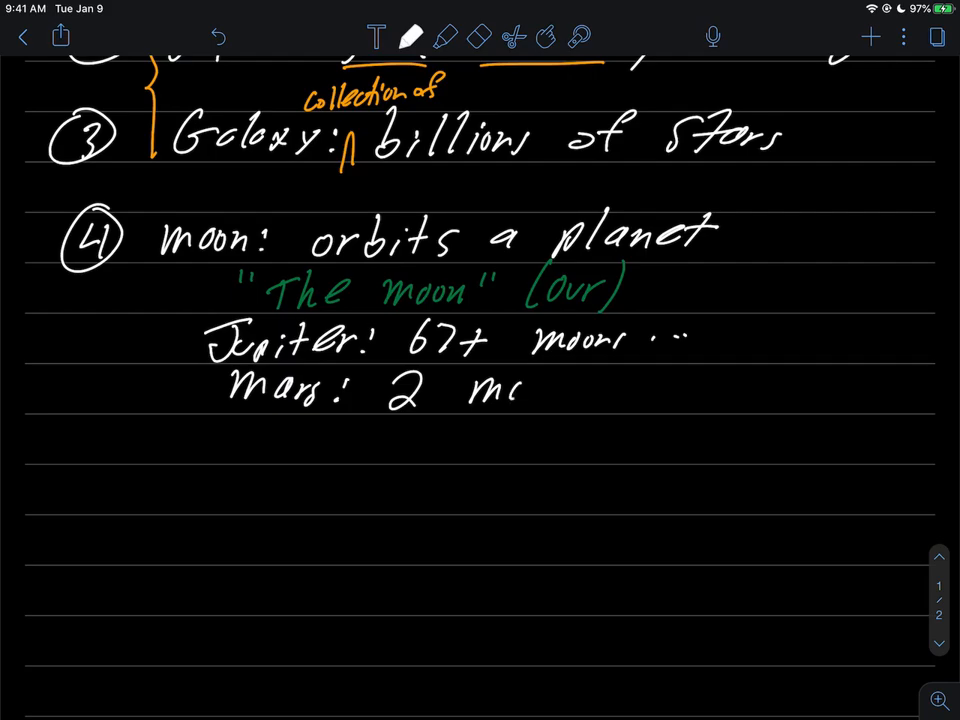
type("oons")
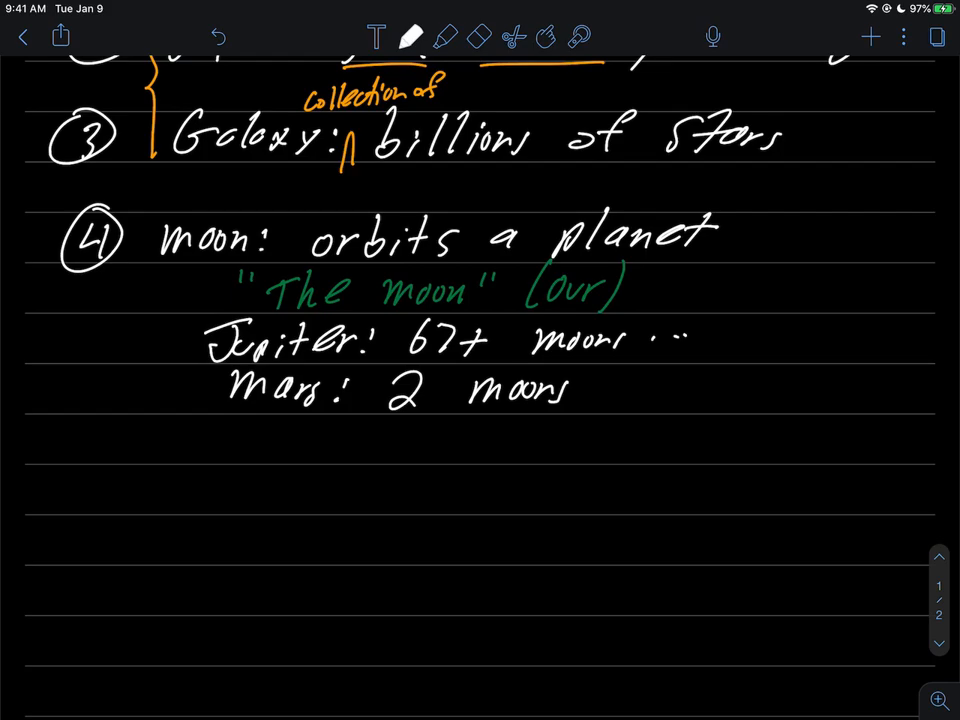
scroll("down", 3)
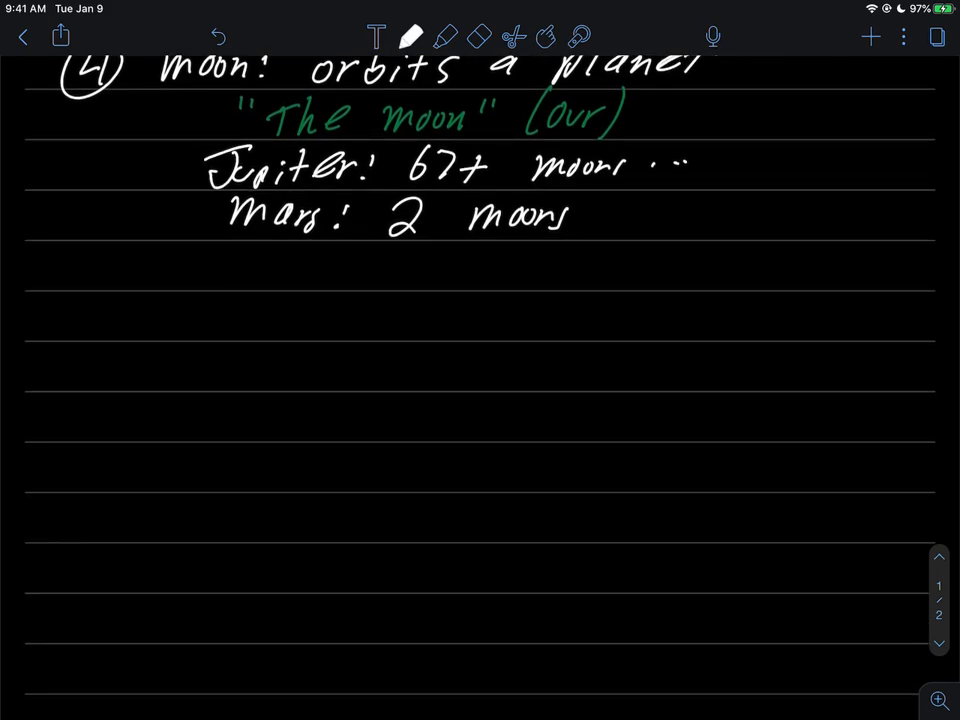
Step: Write circled item 5 defining asteroids as smaller than a planet, orbiting a star
left_click_drag(55, 285, 110, 335)
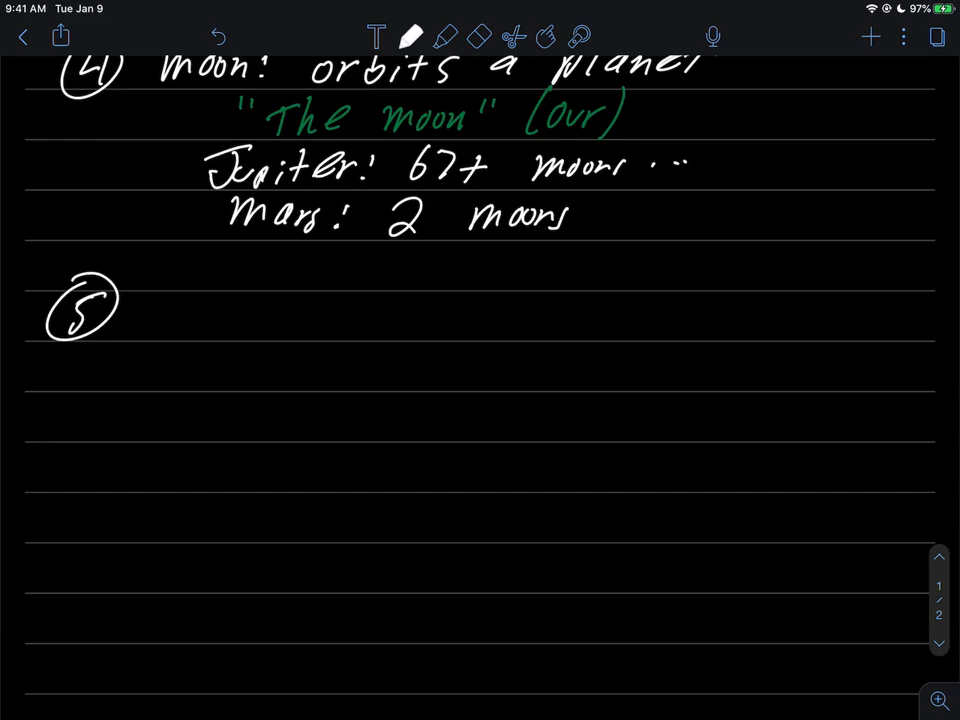
left_click_drag(140, 300, 230, 340)
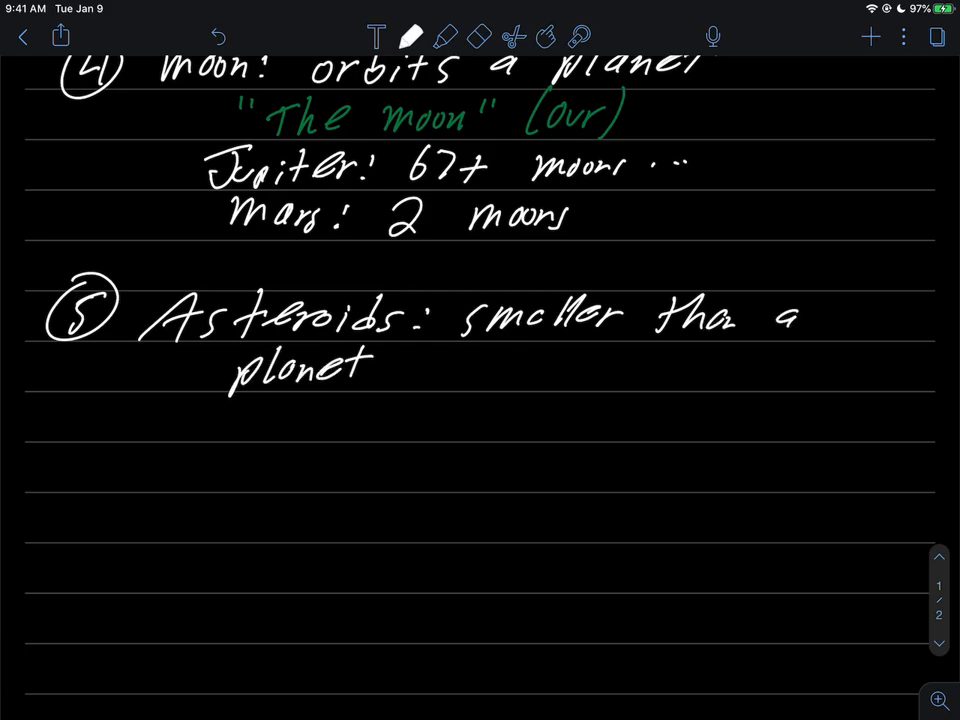
left_click_drag(375, 380, 380, 400)
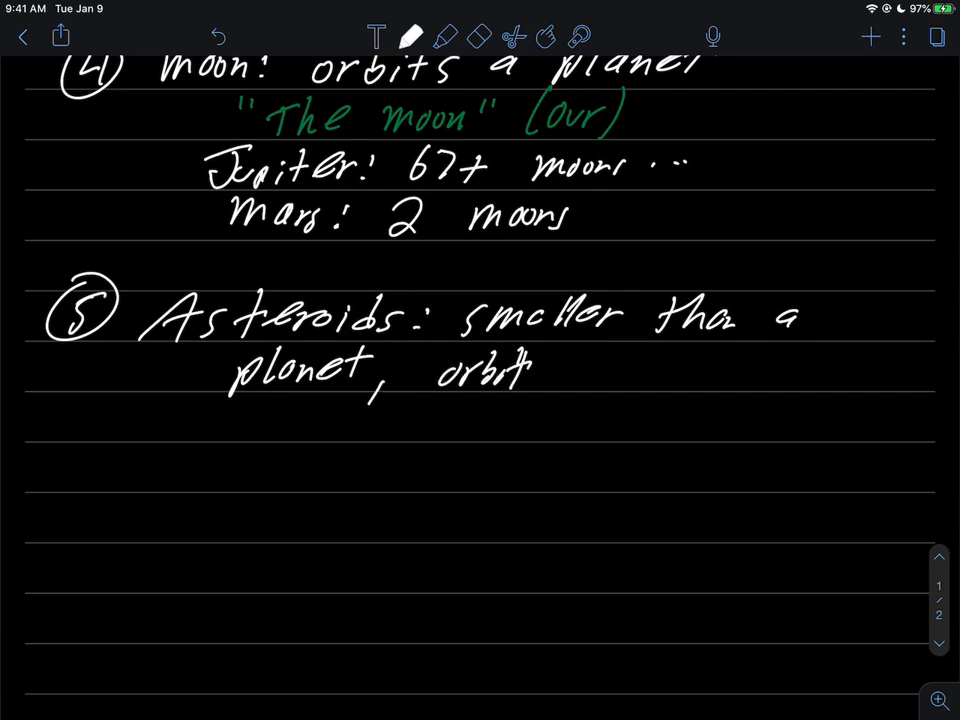
type("a star")
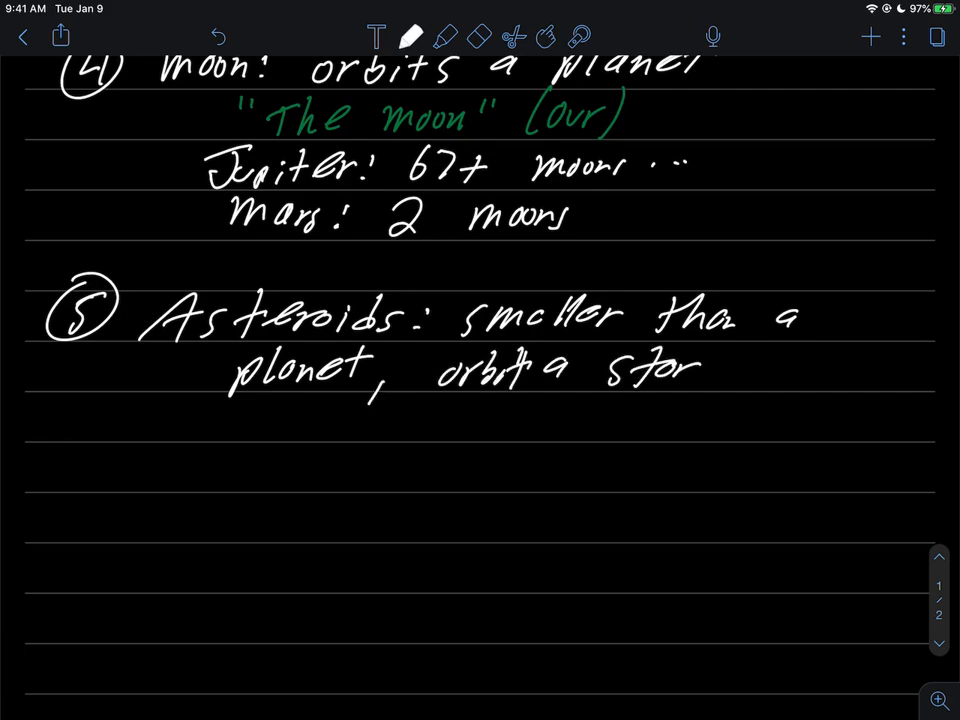
Step: Draw a yellow sun and label it 'star'
left_click(410, 37)
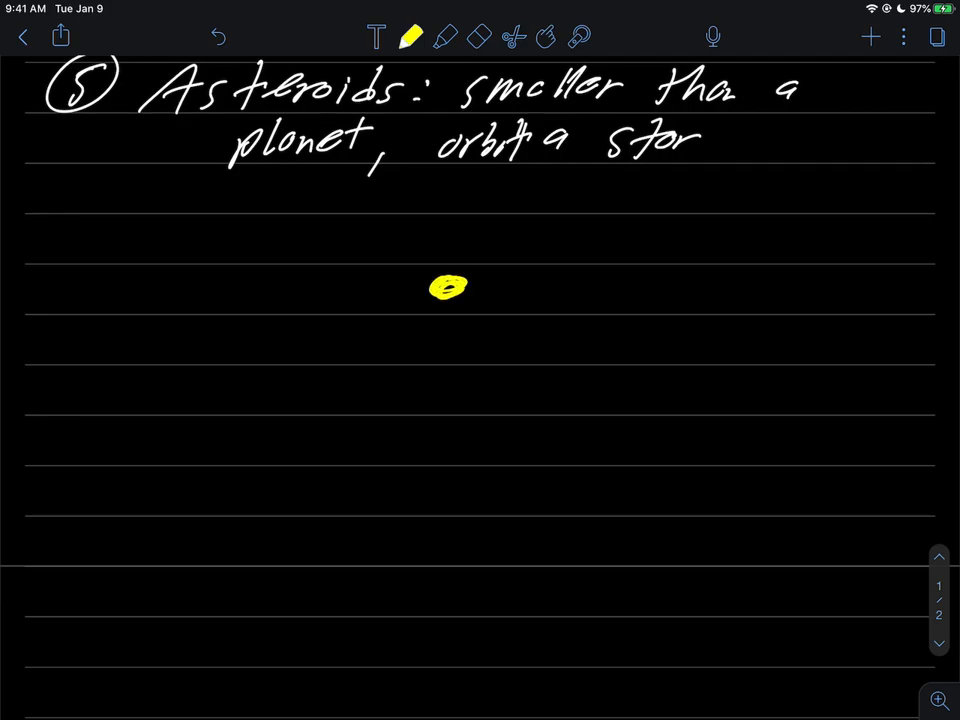
left_click_drag(440, 250, 430, 320)
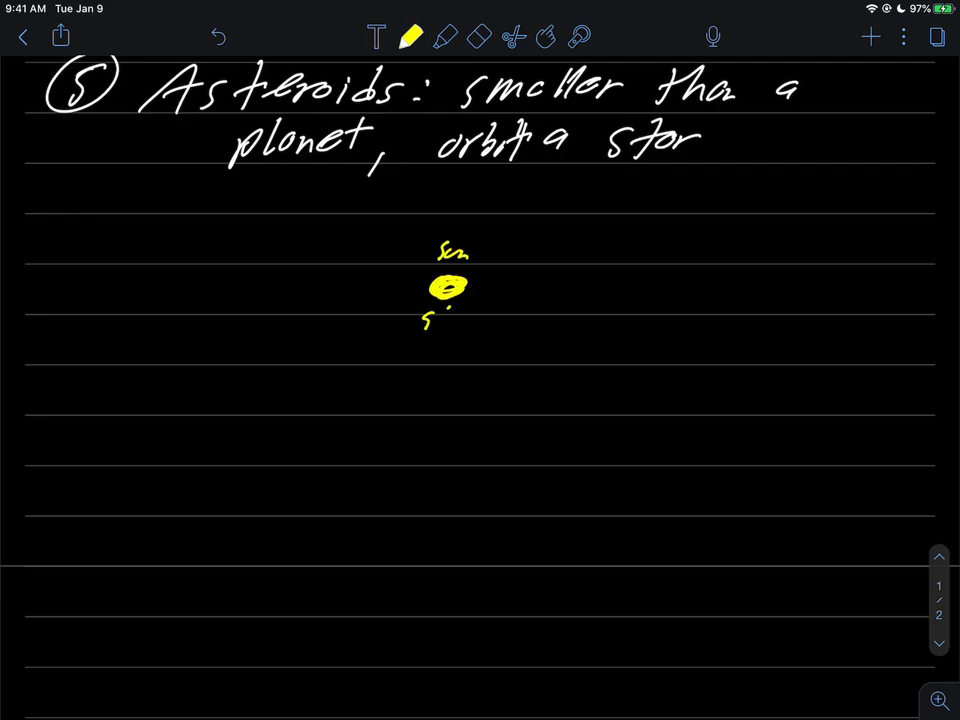
left_click_drag(415, 315, 485, 315)
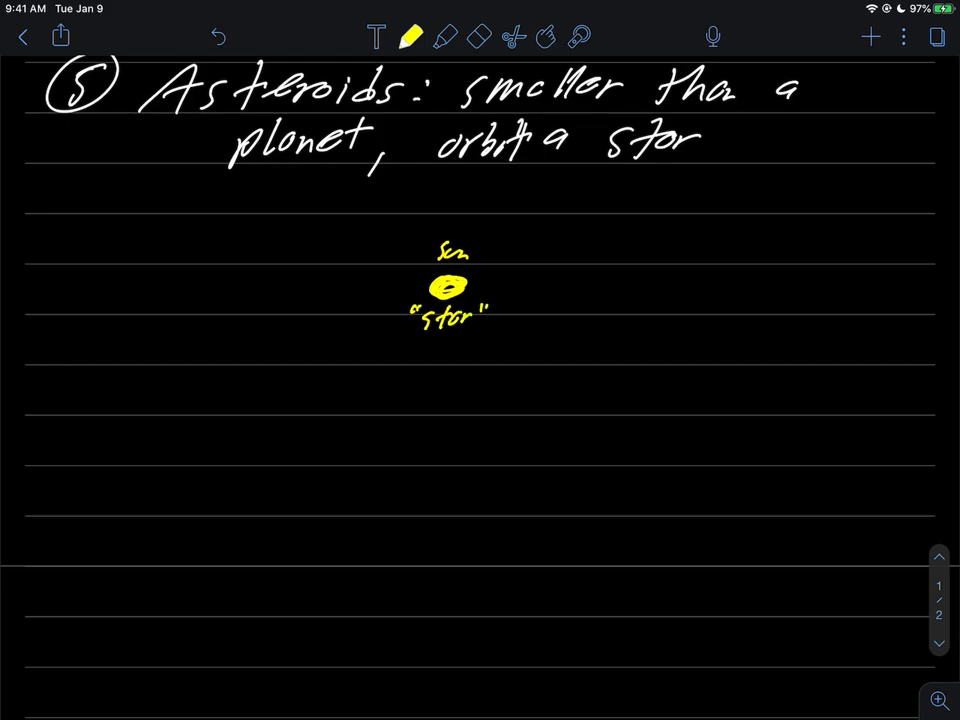
Step: Add an orange orbit with a blue asteroid and dashed arrow labelled 'orbit'
left_click(412, 37)
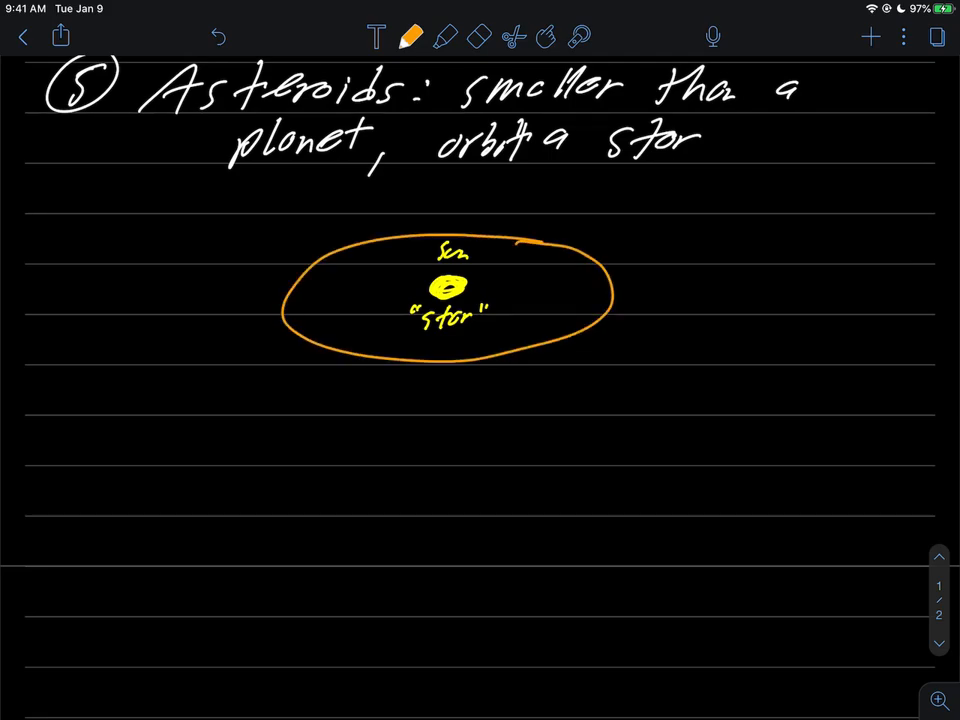
left_click(412, 37)
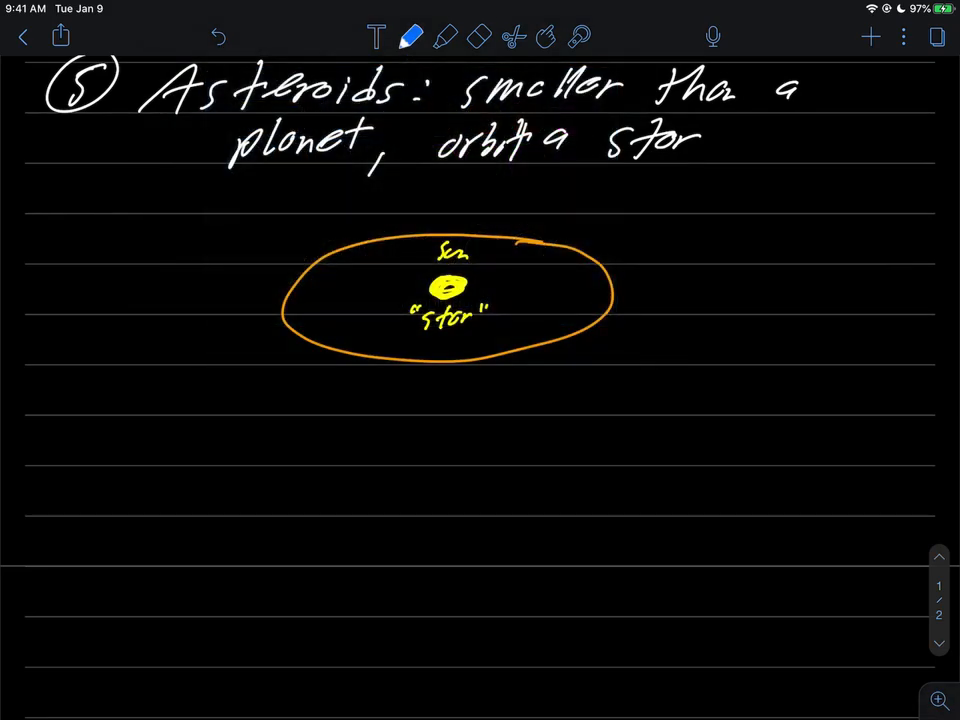
left_click_drag(300, 270, 300, 320)
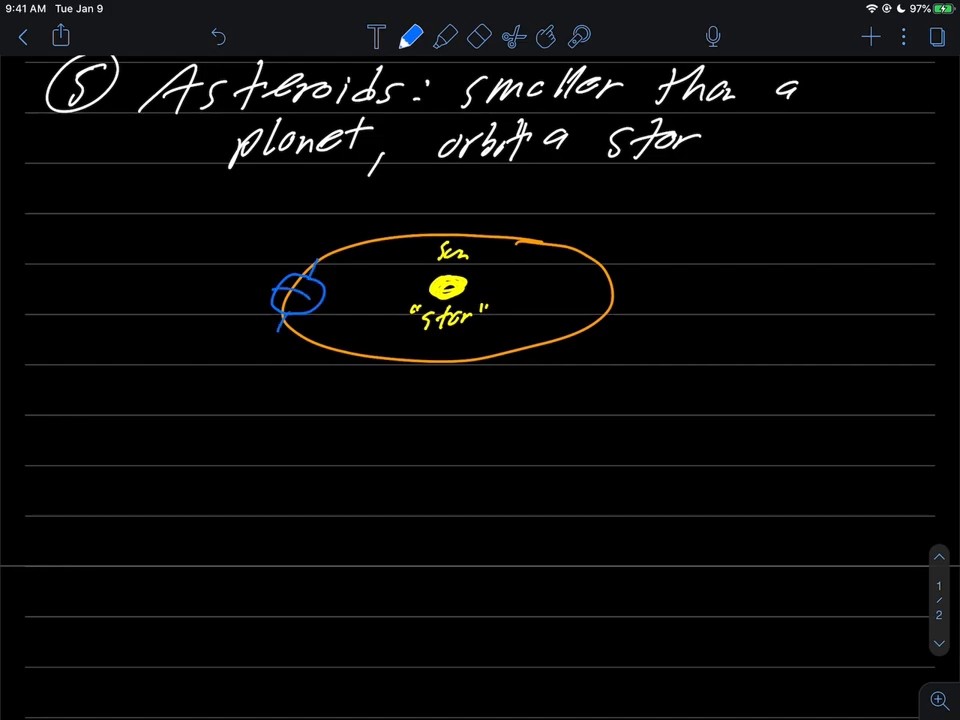
left_click_drag(280, 345, 378, 378)
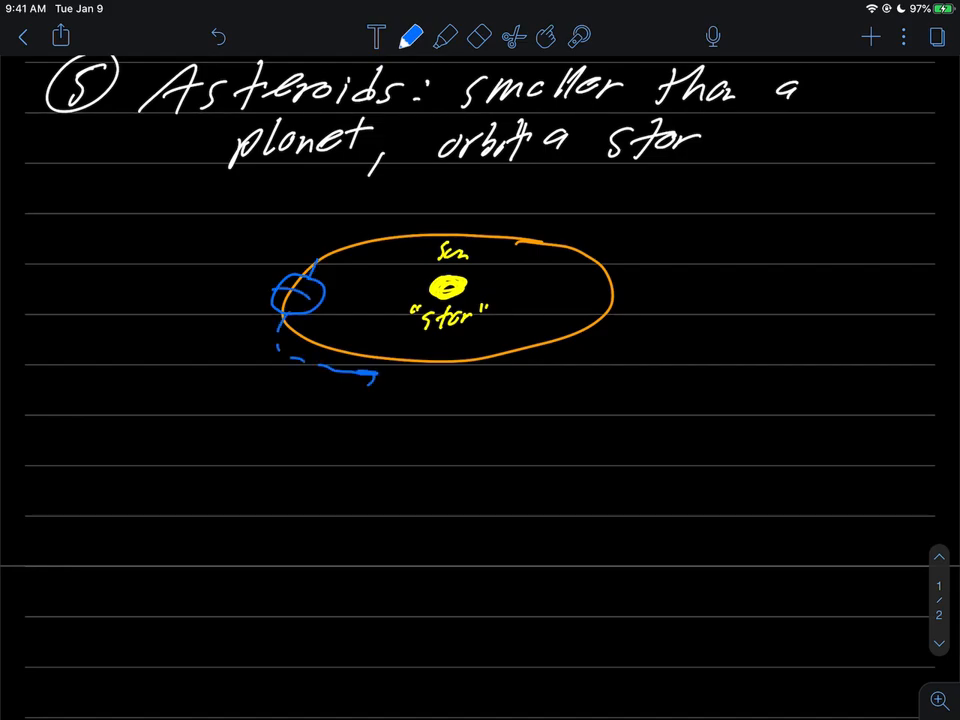
type("orbit")
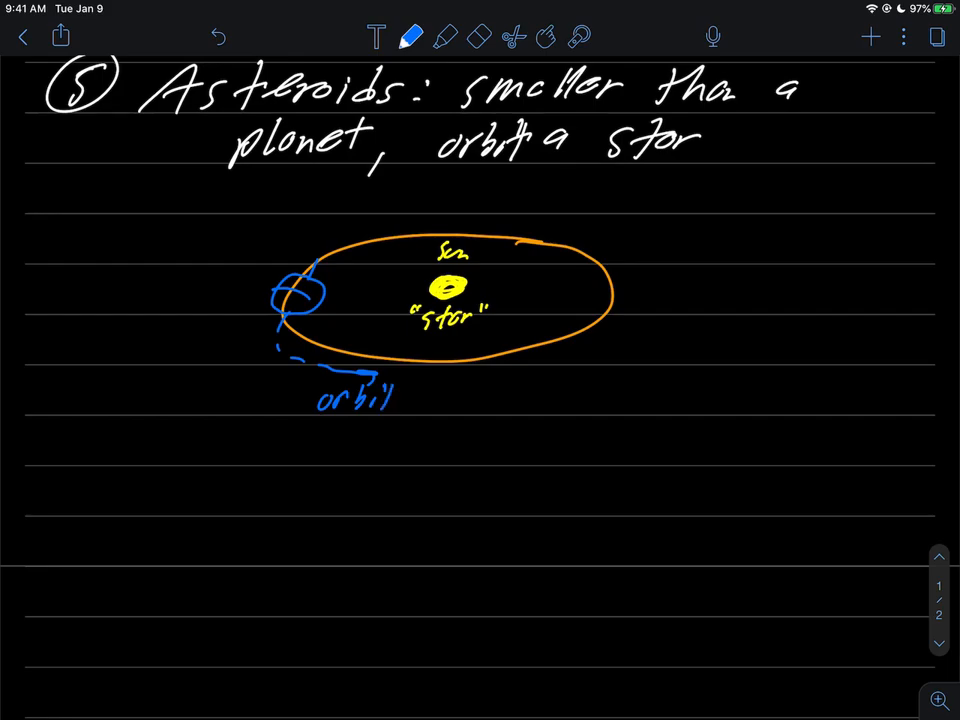
scroll("down", 3)
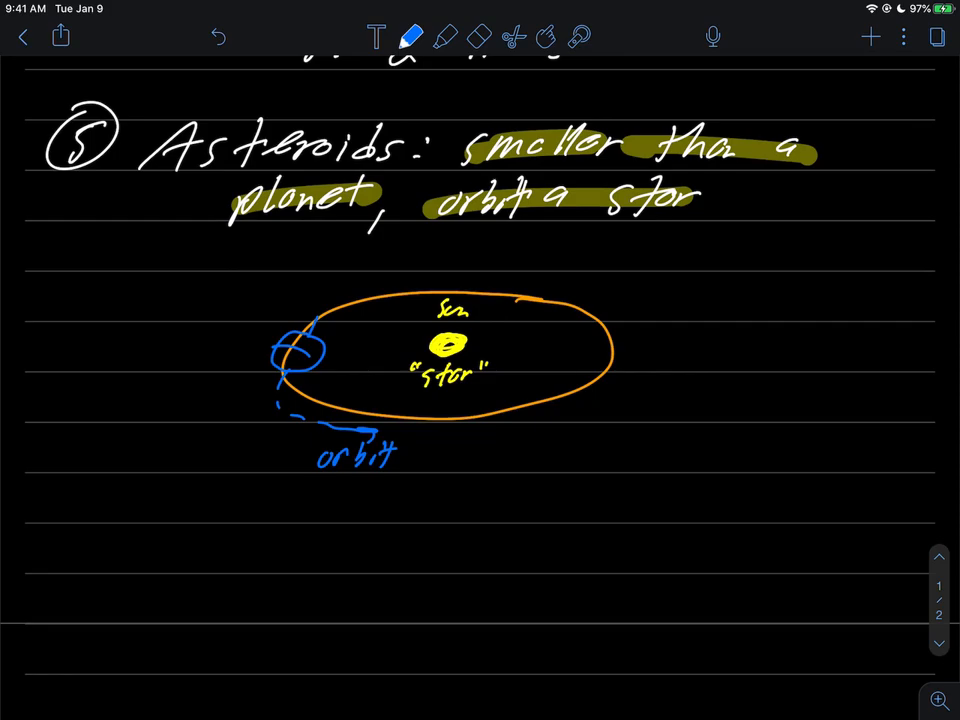
left_click(412, 37)
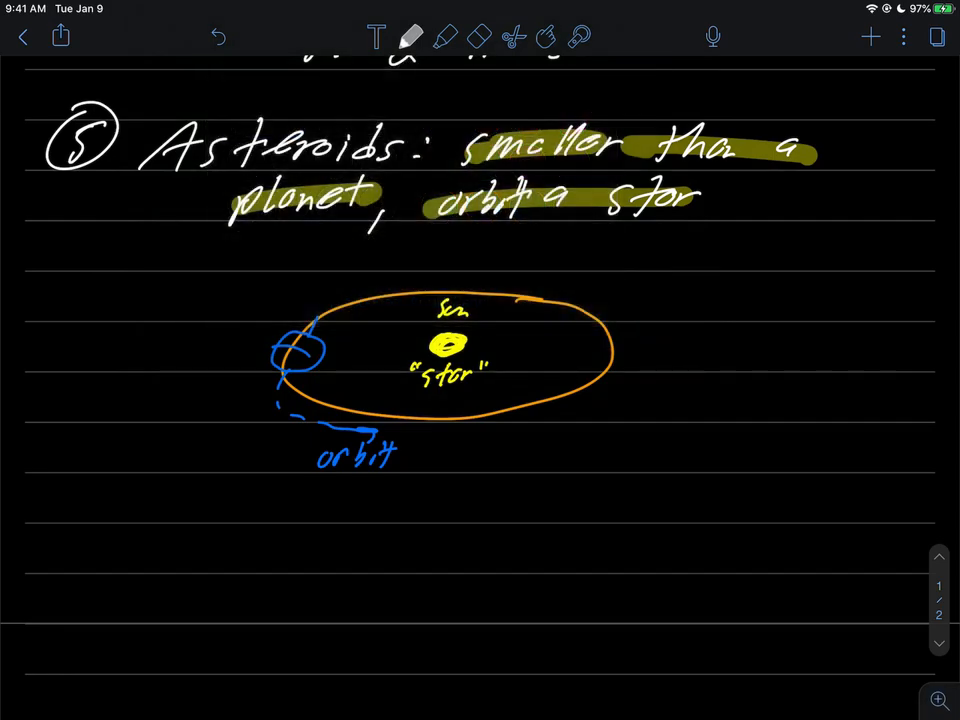
Step: Draw a grey elongated orbit around the sun with a small body and arrow
left_click_drag(850, 307, 925, 303)
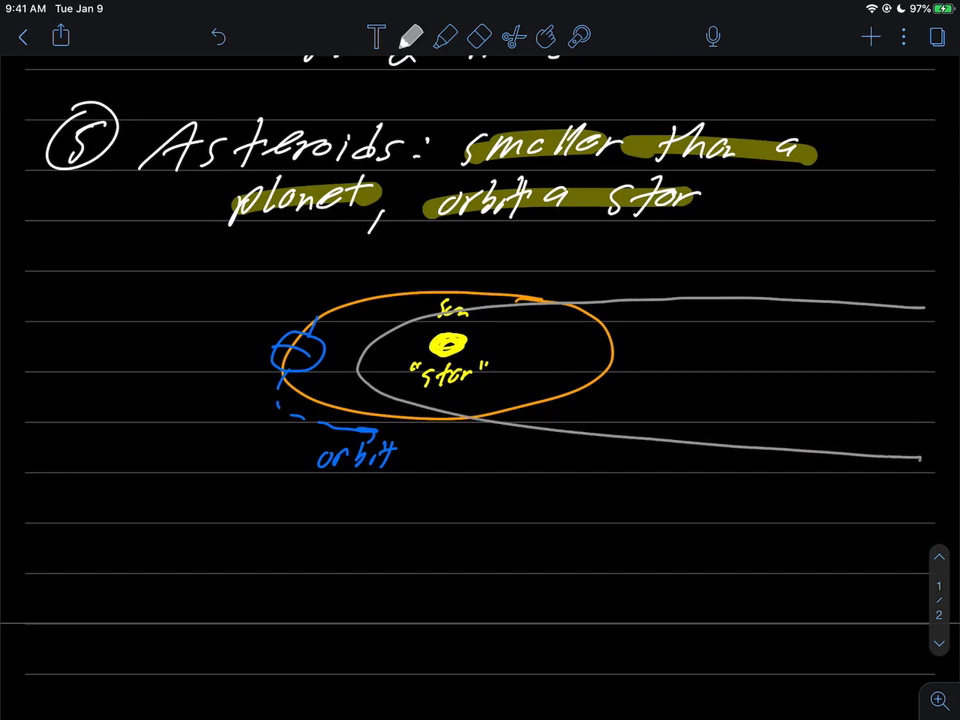
left_click_drag(740, 488, 895, 488)
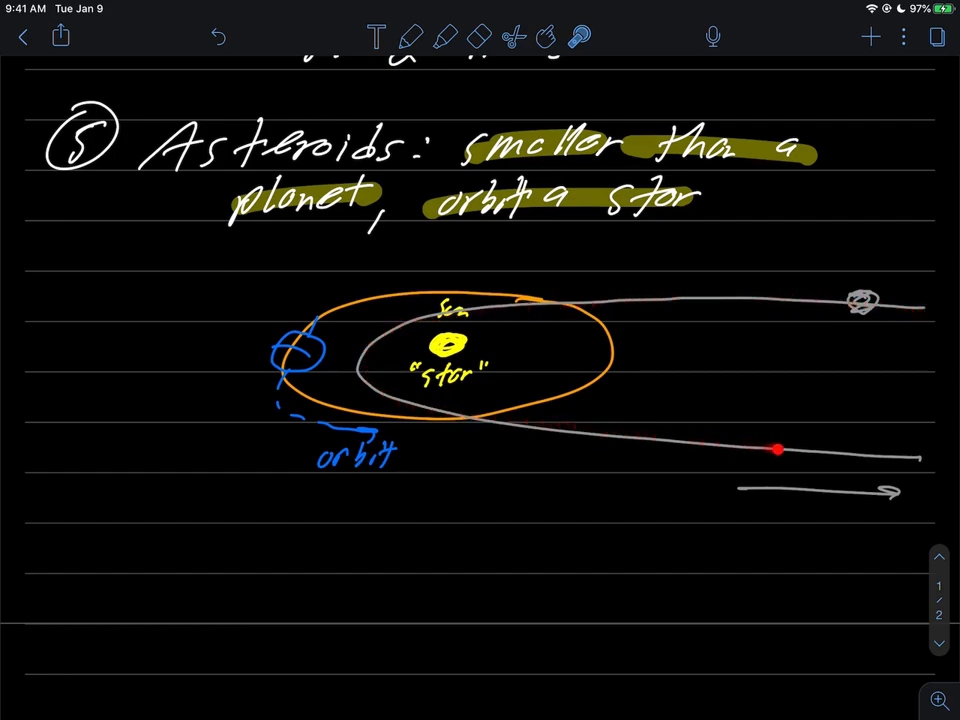
left_click_drag(778, 450, 933, 458)
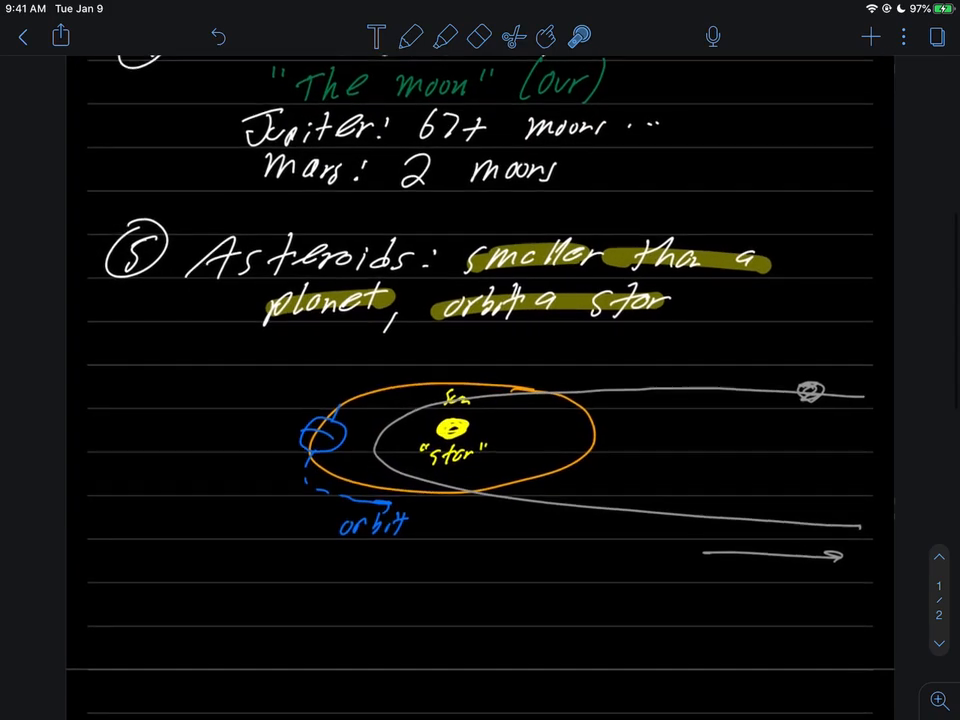
Step: Write item 6 'Comets: ice/dust, "dirty snowball"' with an arrow to the comet path
scroll("down", 3)
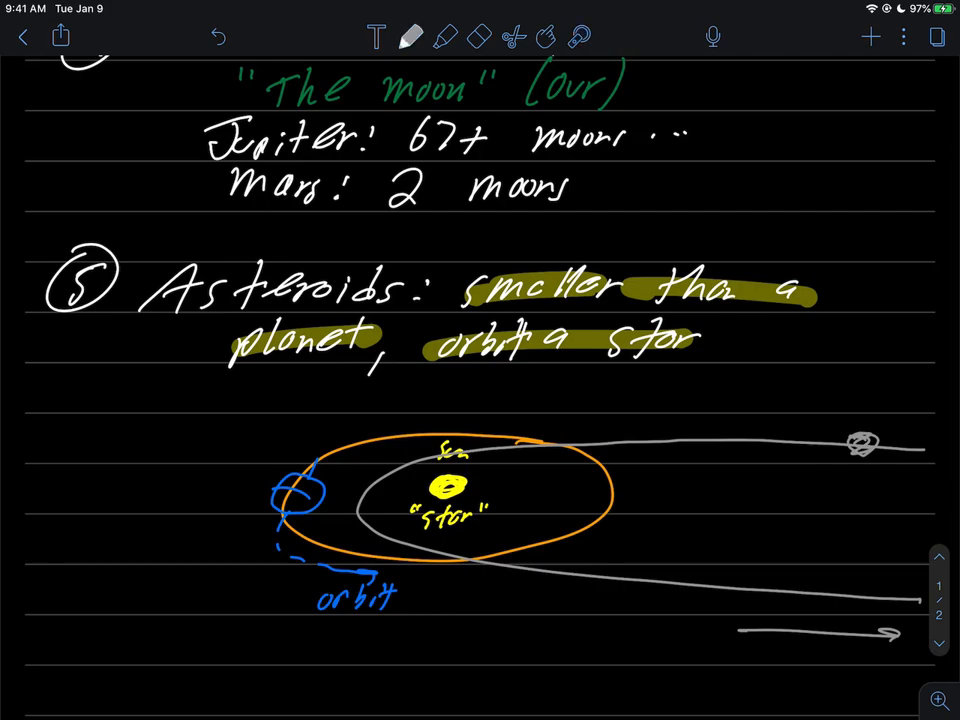
scroll("down", 3)
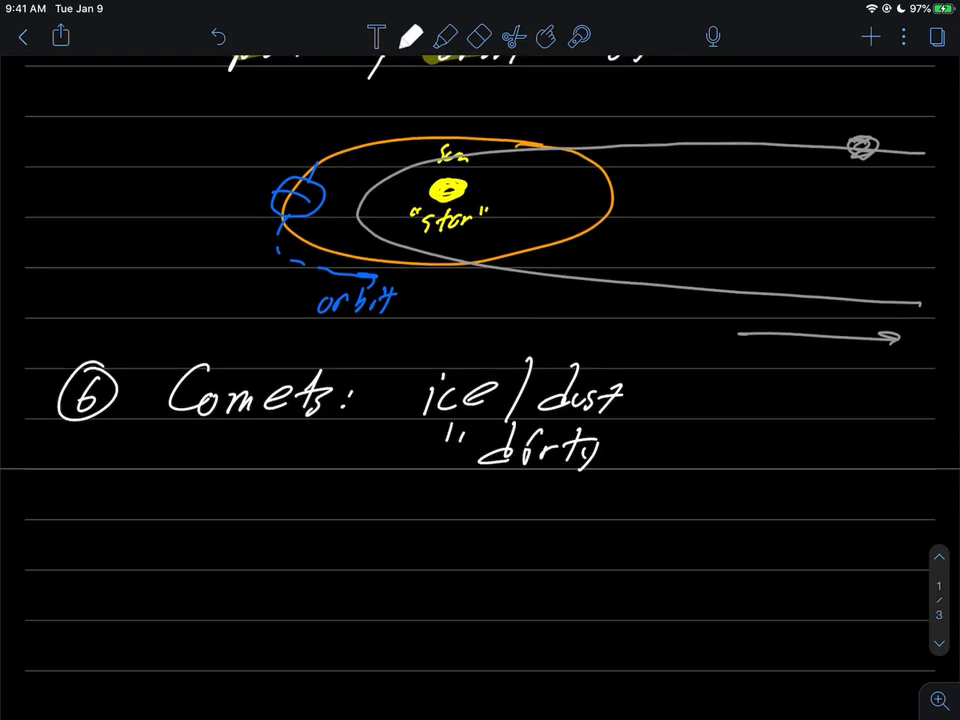
type("snowball\"")
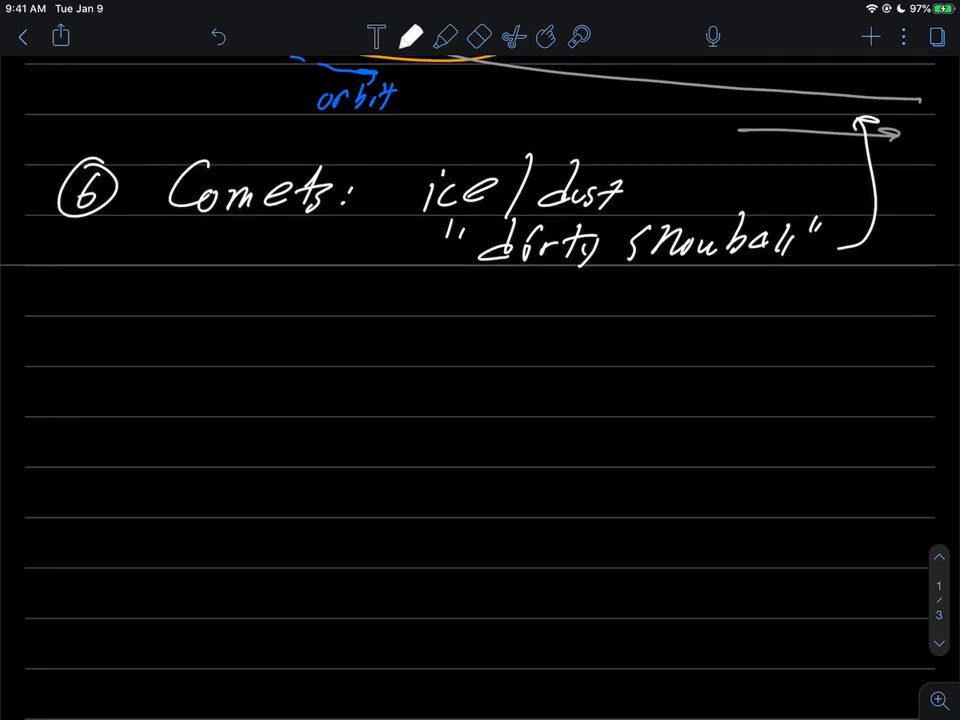
Step: Write circled item 7 'meteor: rock, ice, dust'
left_click_drag(60, 320, 100, 370)
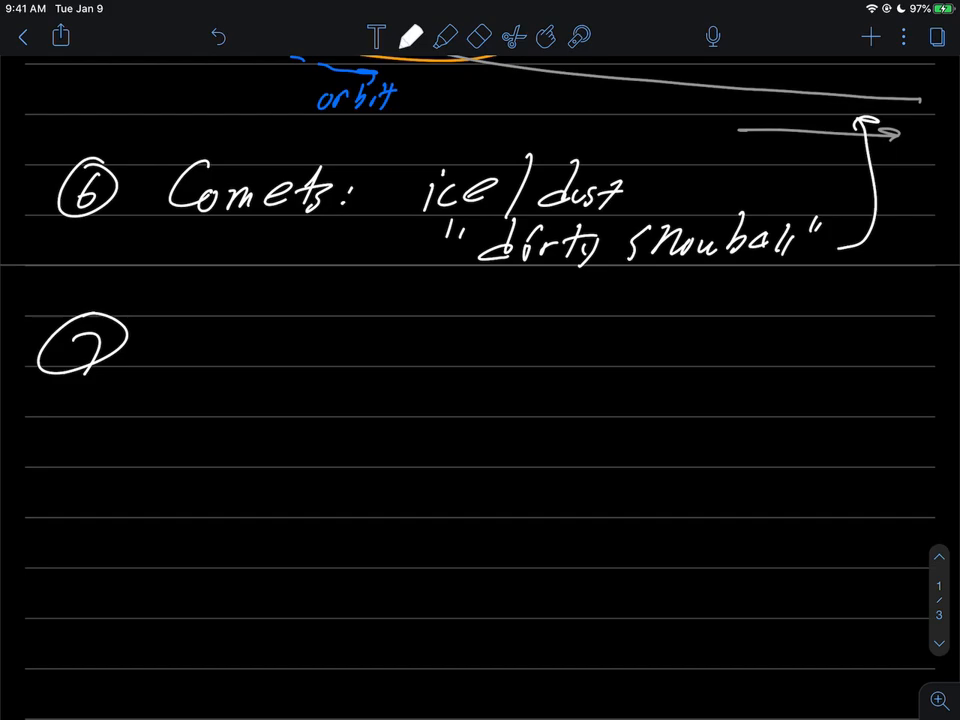
left_click_drag(170, 340, 255, 345)
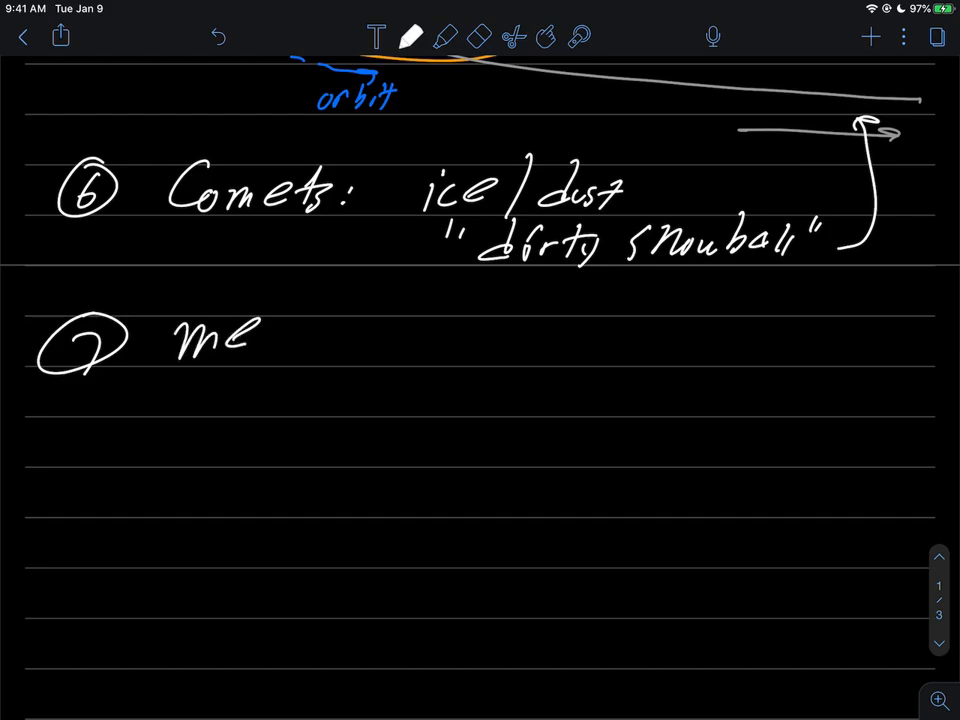
left_click_drag(270, 340, 370, 340)
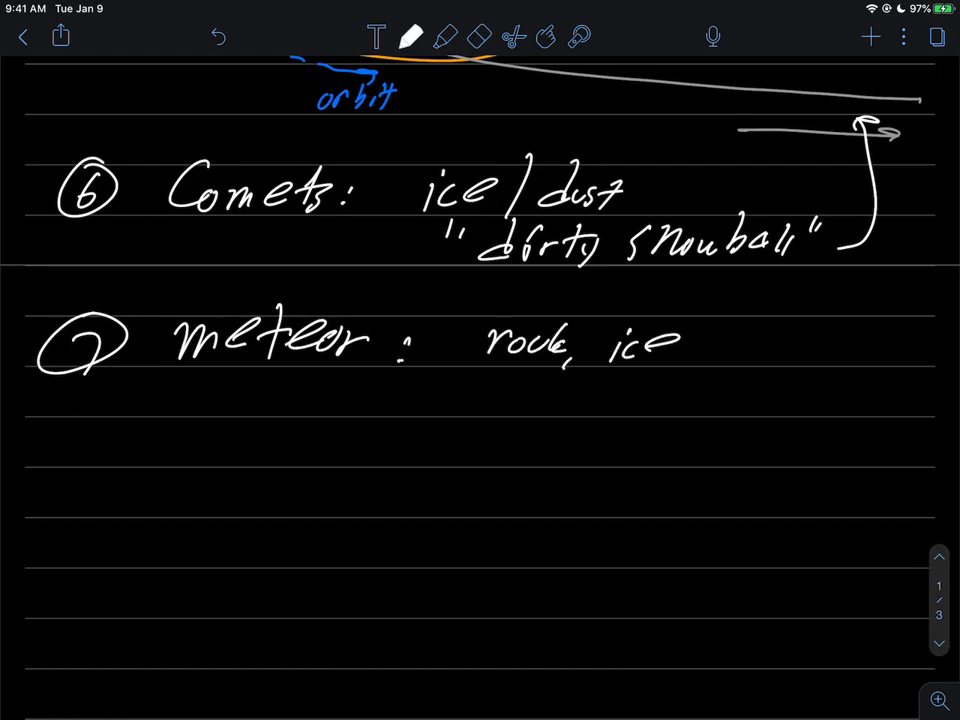
left_click_drag(680, 345, 760, 350)
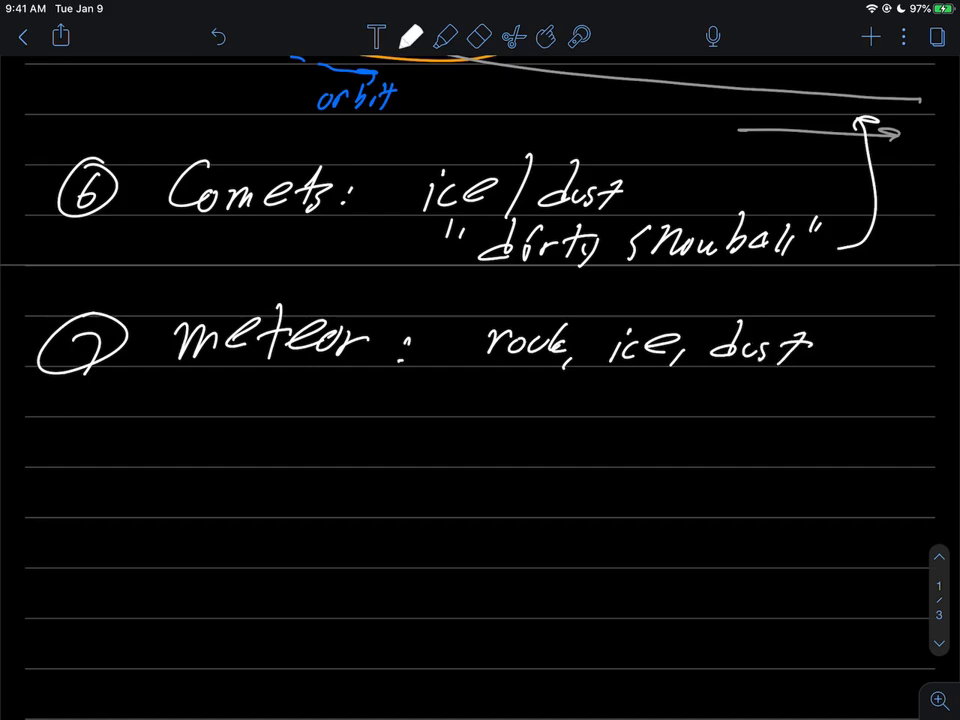
Step: Add 'enters our atmosphere (fall to earth)' beneath the meteor line
left_click_drag(360, 410, 395, 400)
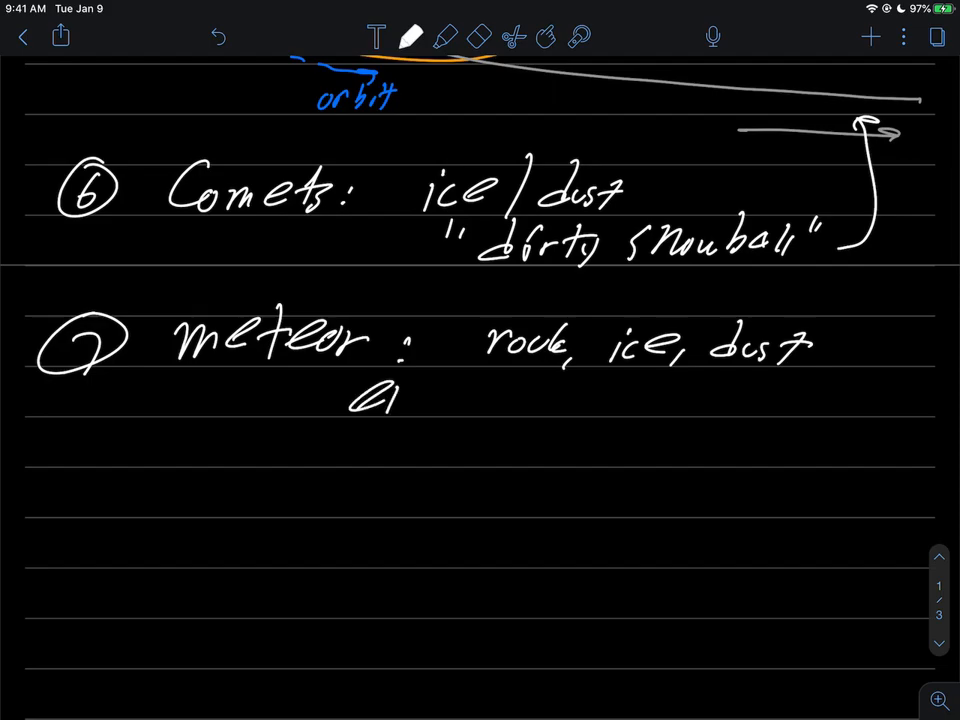
left_click_drag(360, 395, 560, 400)
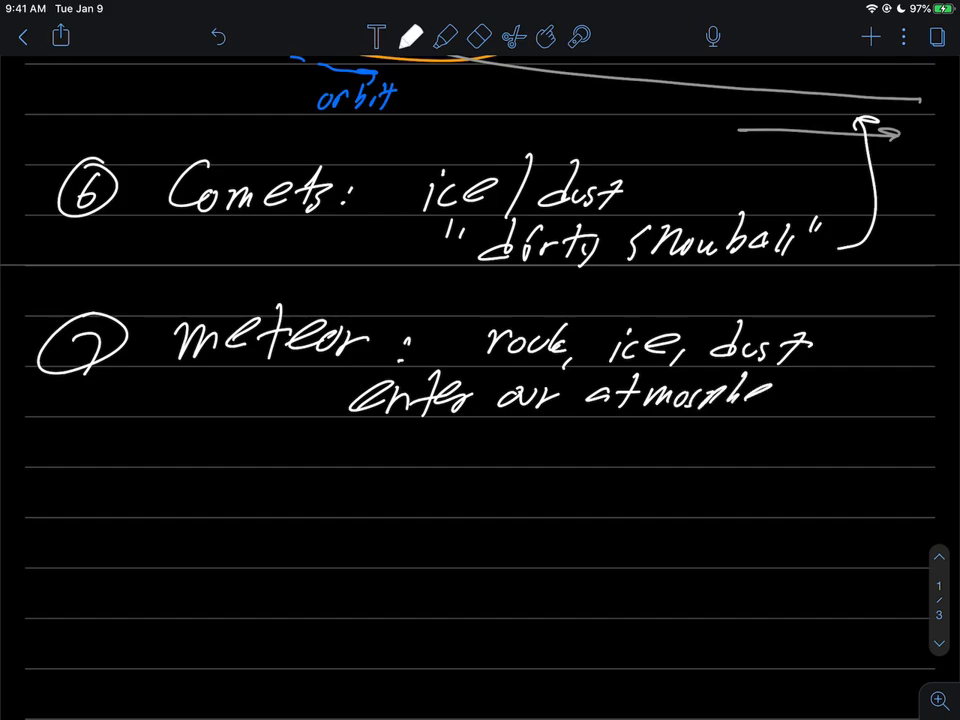
scroll("down", 3)
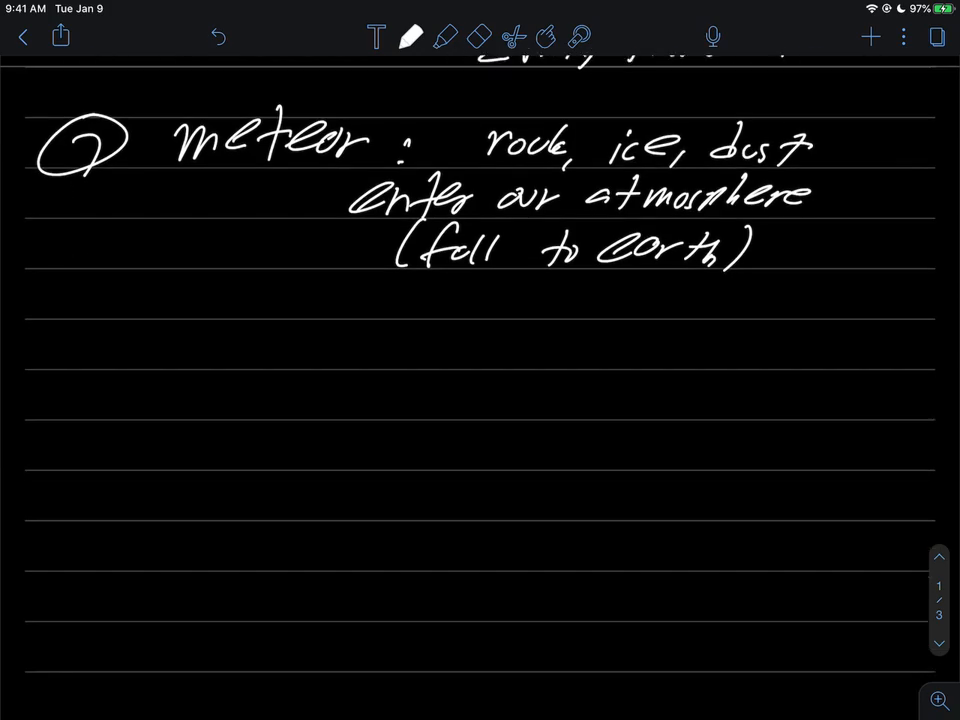
Step: Draw a blue Earth curve, white air layer, and brown meteor path into the atmosphere
left_click(411, 37)
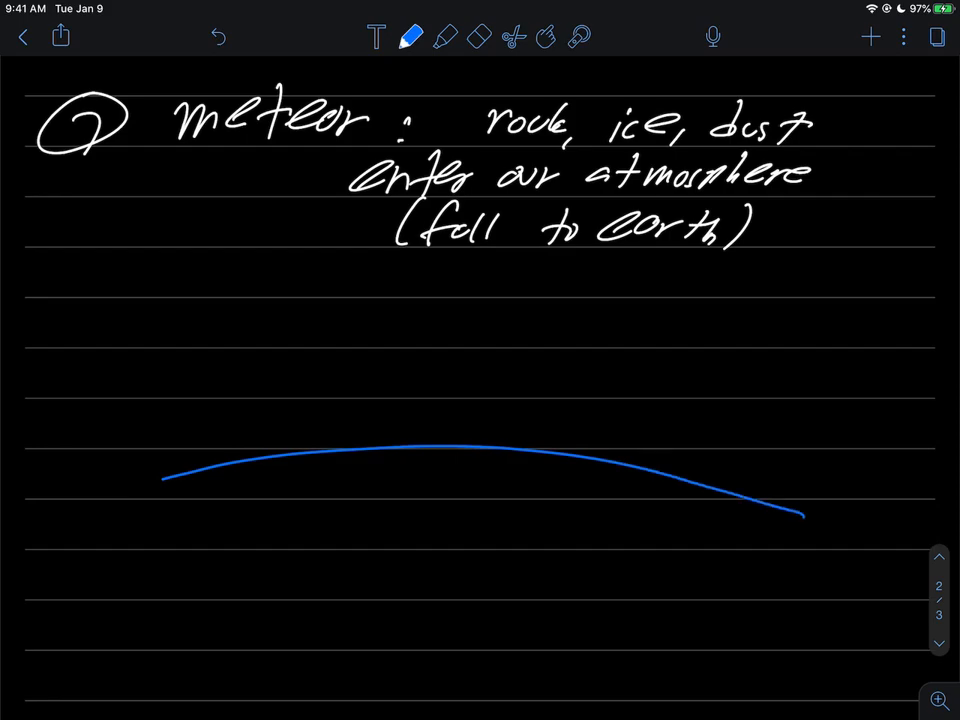
left_click(411, 37)
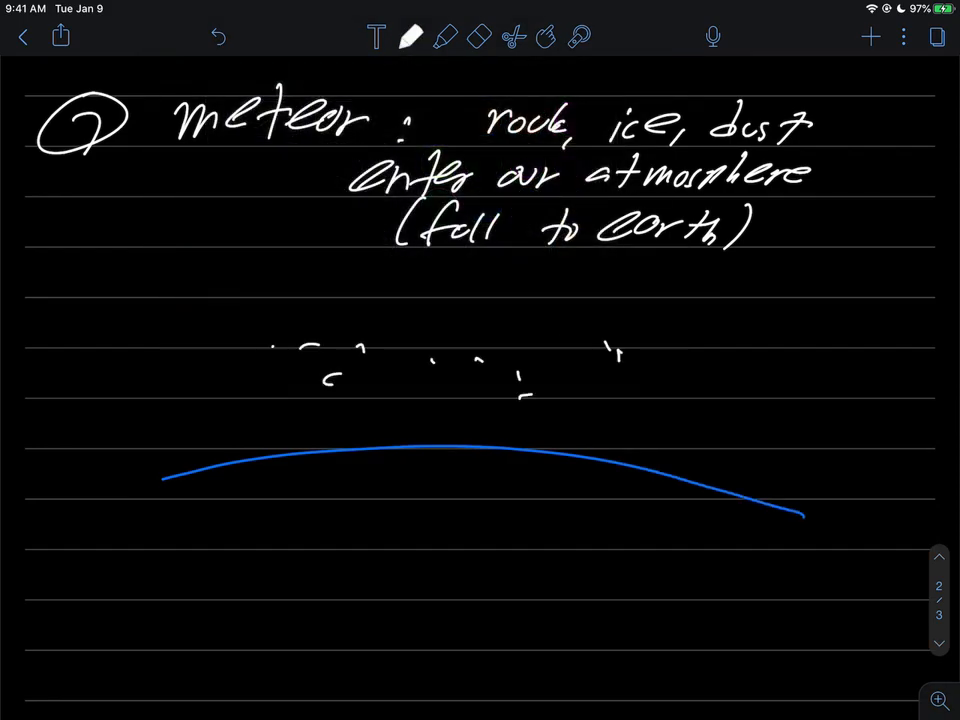
left_click(411, 37)
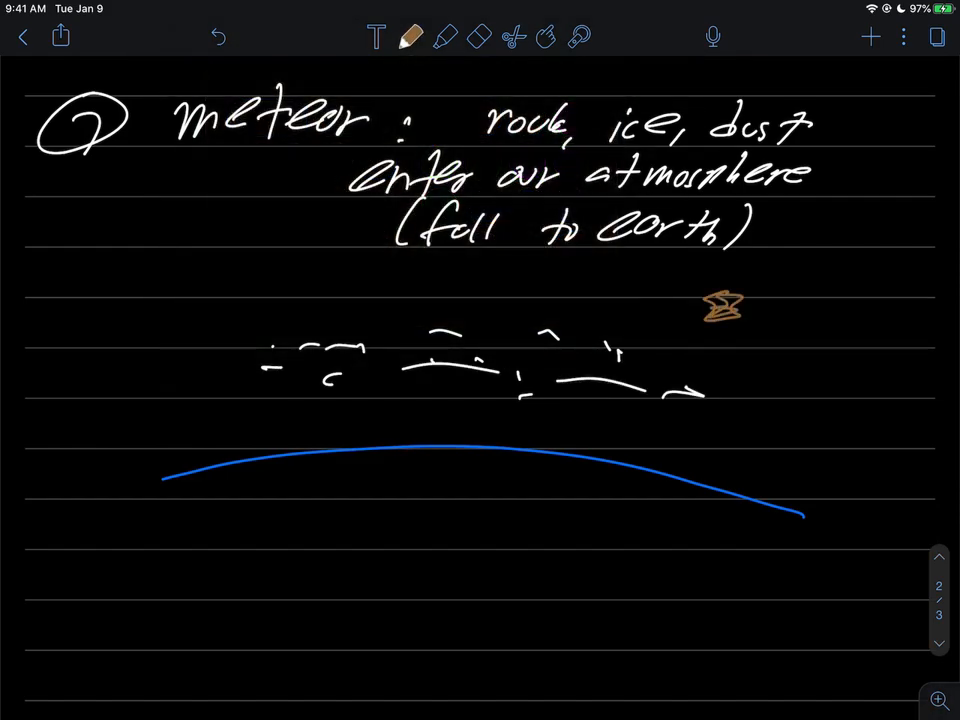
left_click_drag(720, 305, 540, 385)
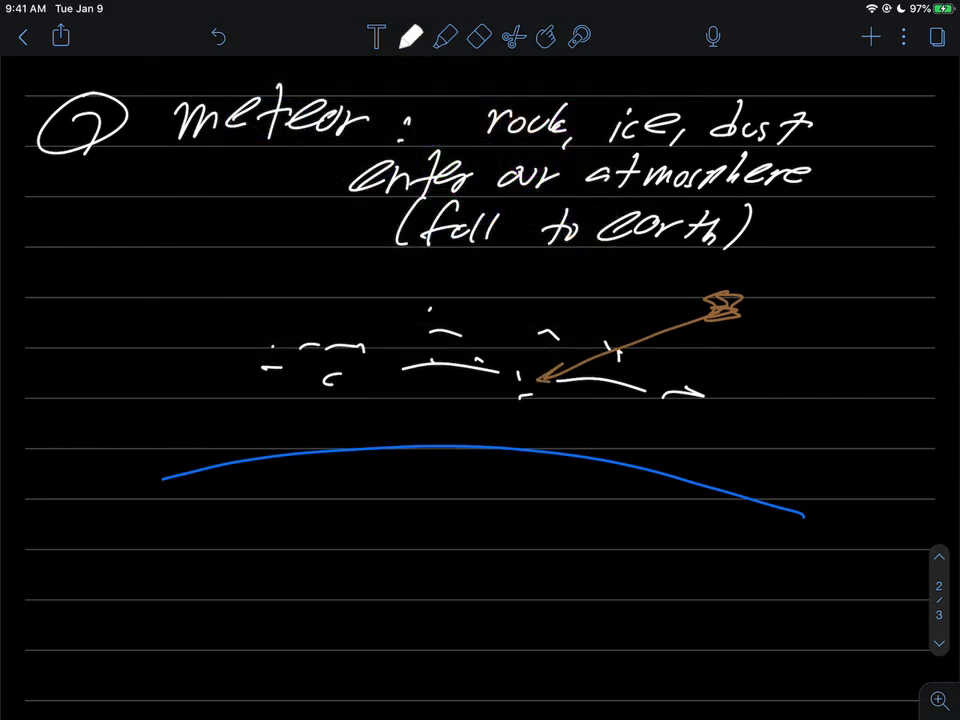
Step: Add orange flames labelled 'burn up' and the label 'shooting stars'
left_click(411, 37)
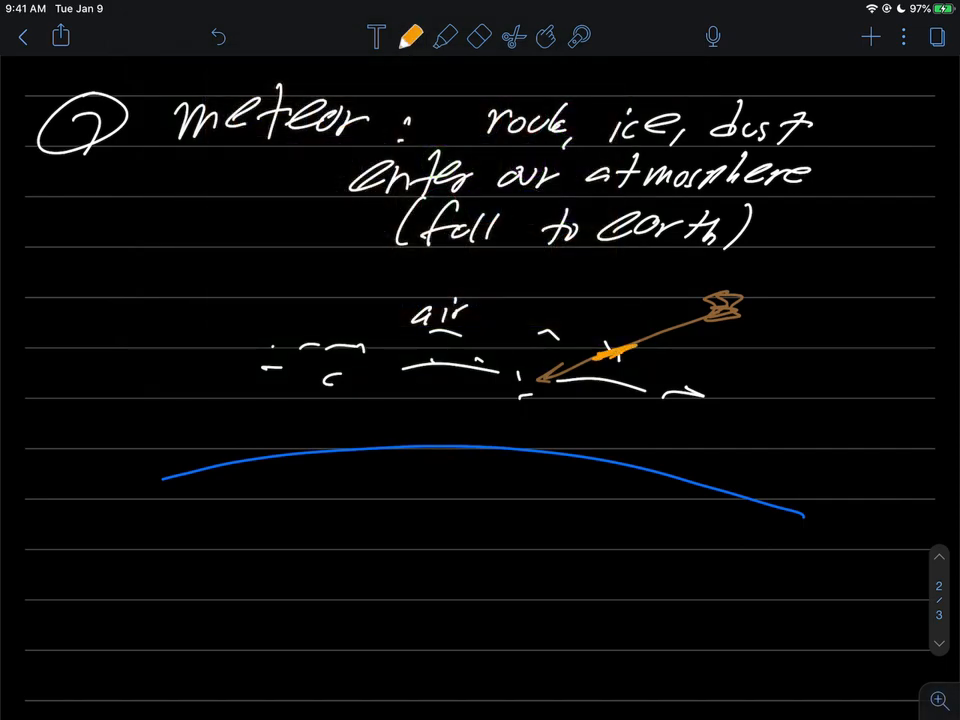
left_click_drag(570, 355, 600, 390)
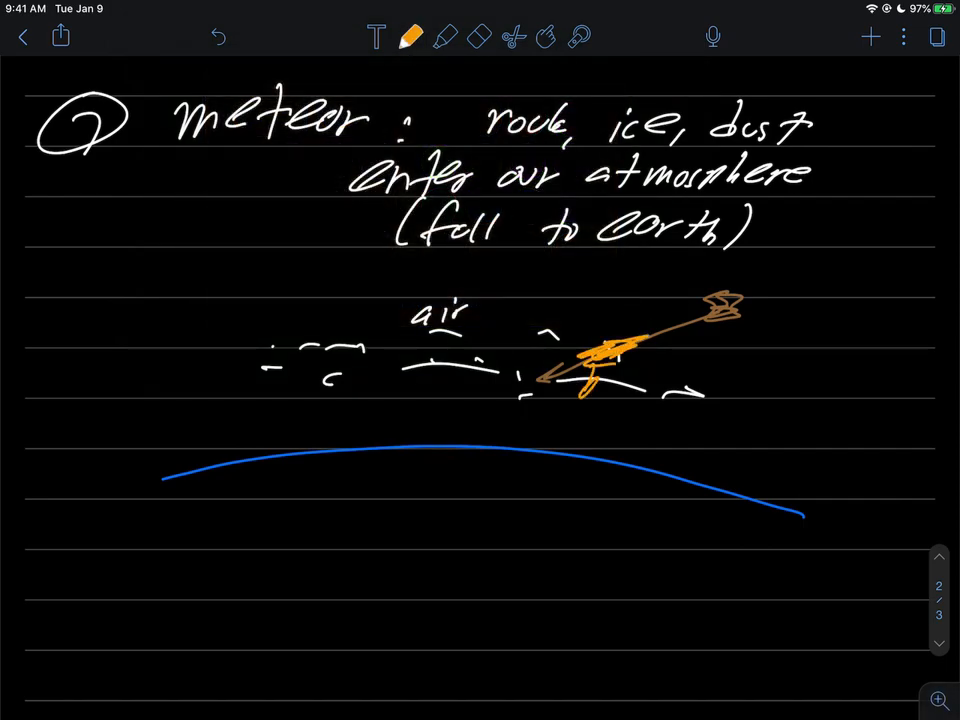
type("burn up")
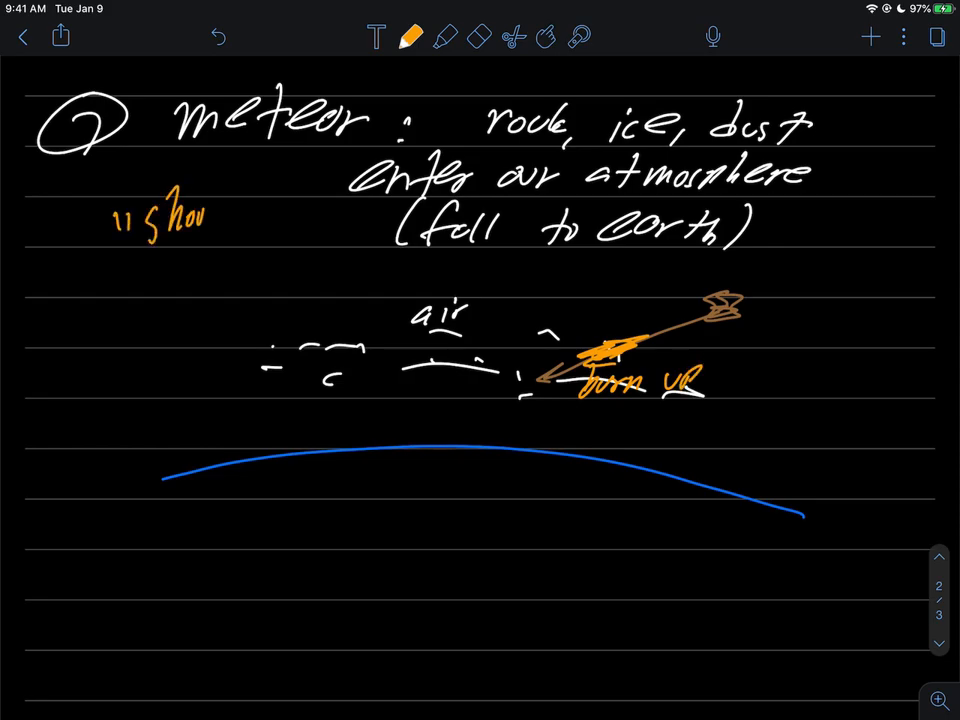
left_click_drag(200, 195, 235, 260)
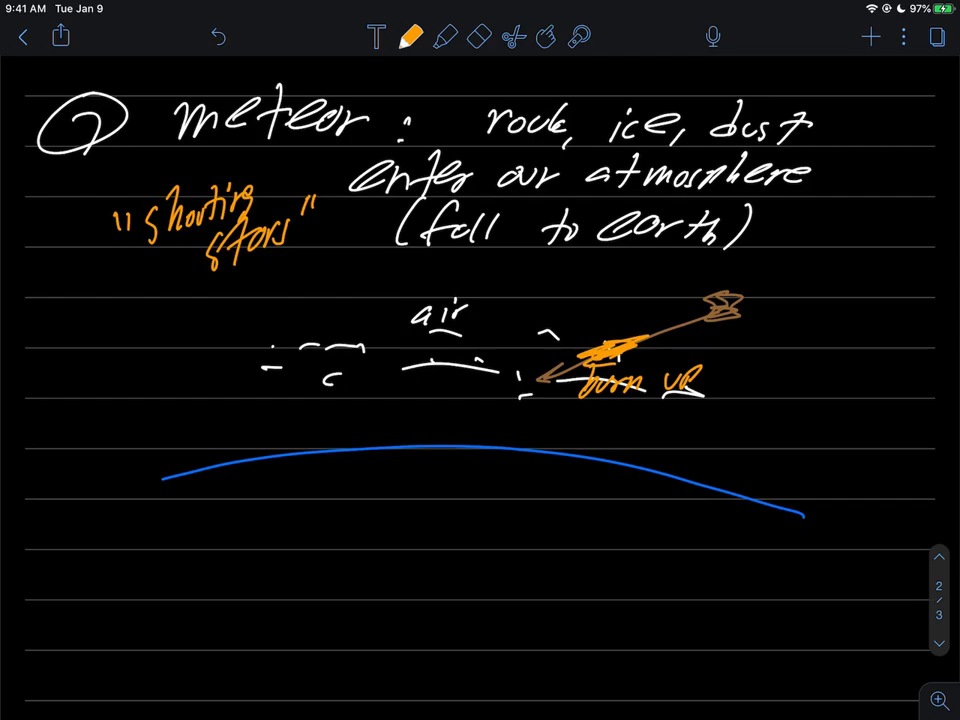
scroll("down", 3)
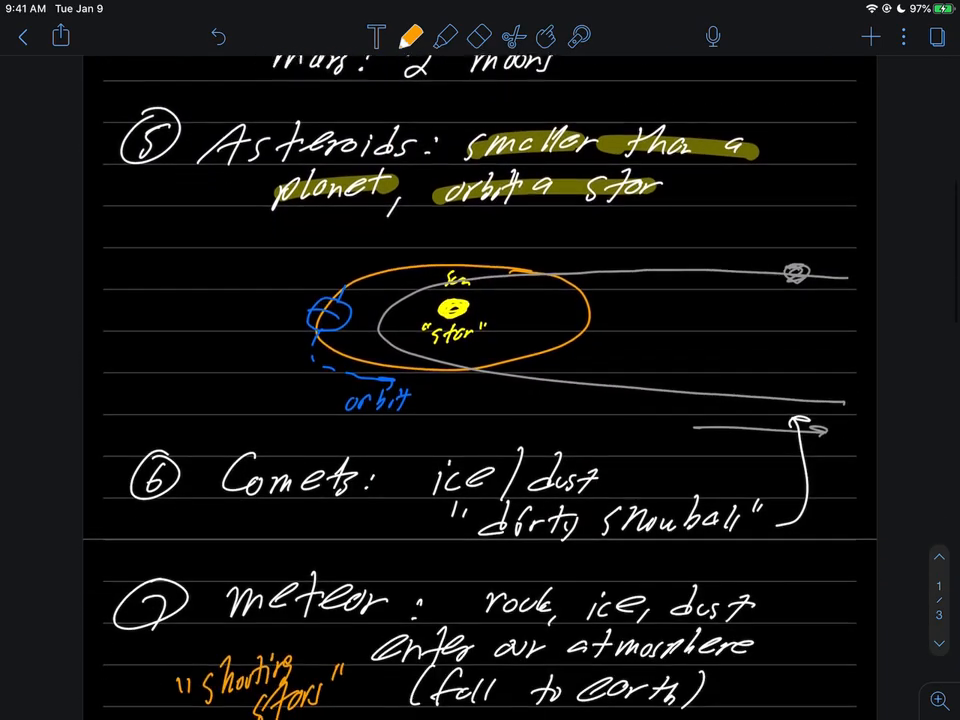
Step: Highlight Comets, meteor, shooting stars, and the meteor's burning path
scroll("down", 3)
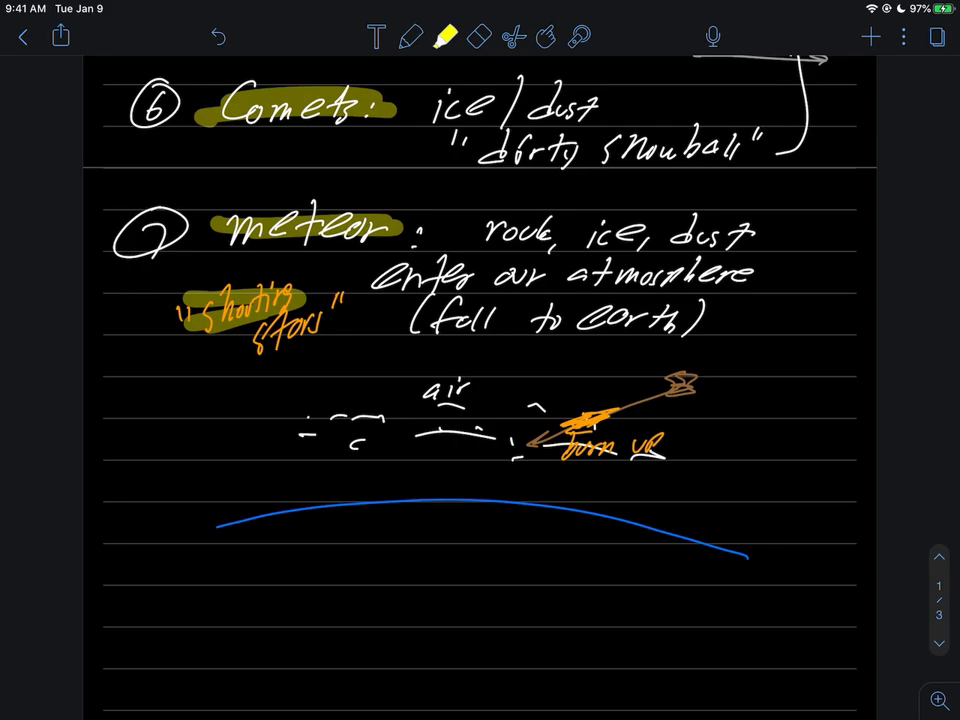
left_click_drag(510, 455, 700, 385)
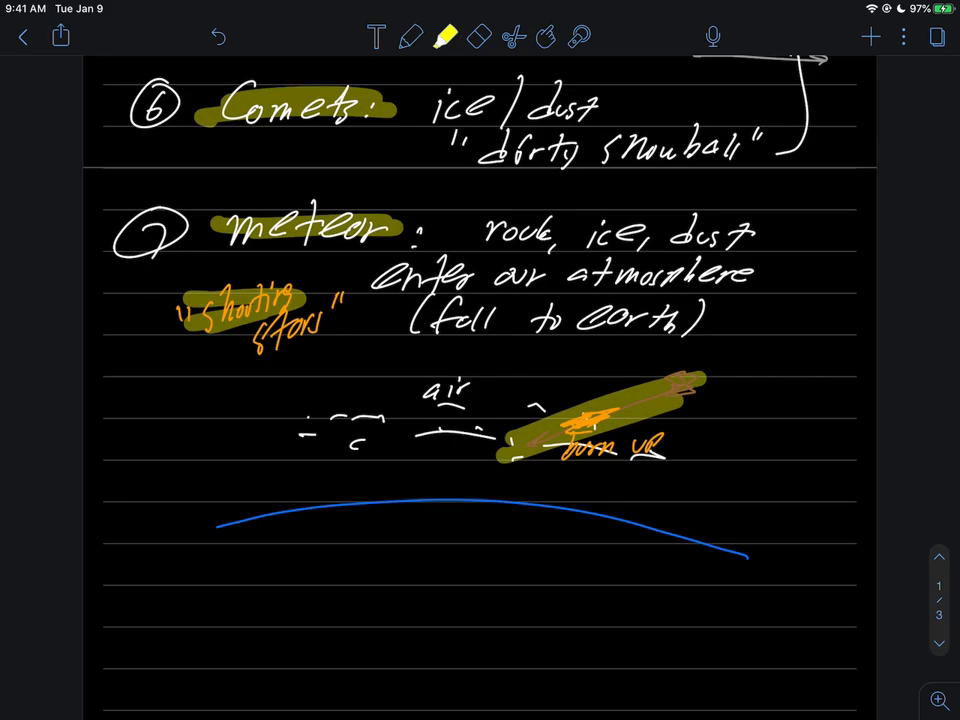